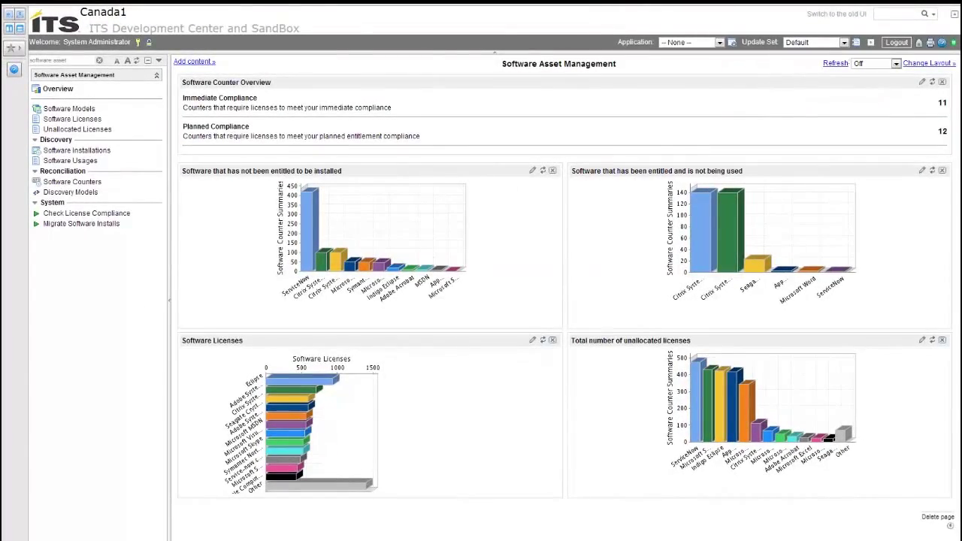
pyautogui.moveTo(462, 534)
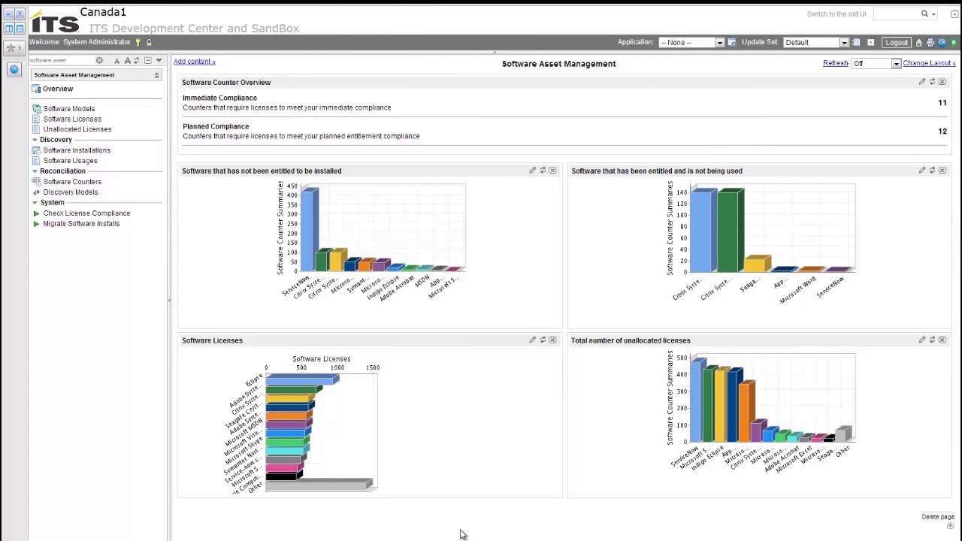
pyautogui.moveTo(411, 502)
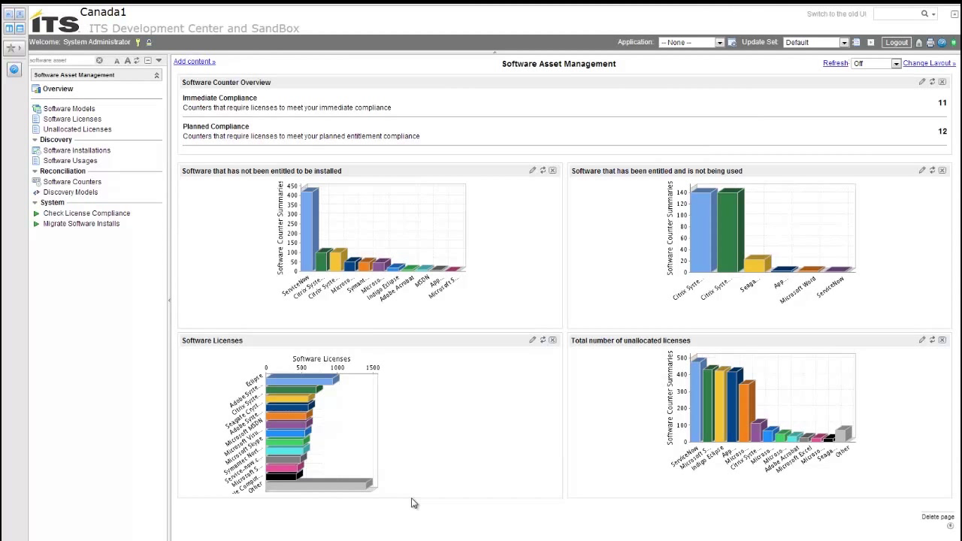
pyautogui.moveTo(403, 505)
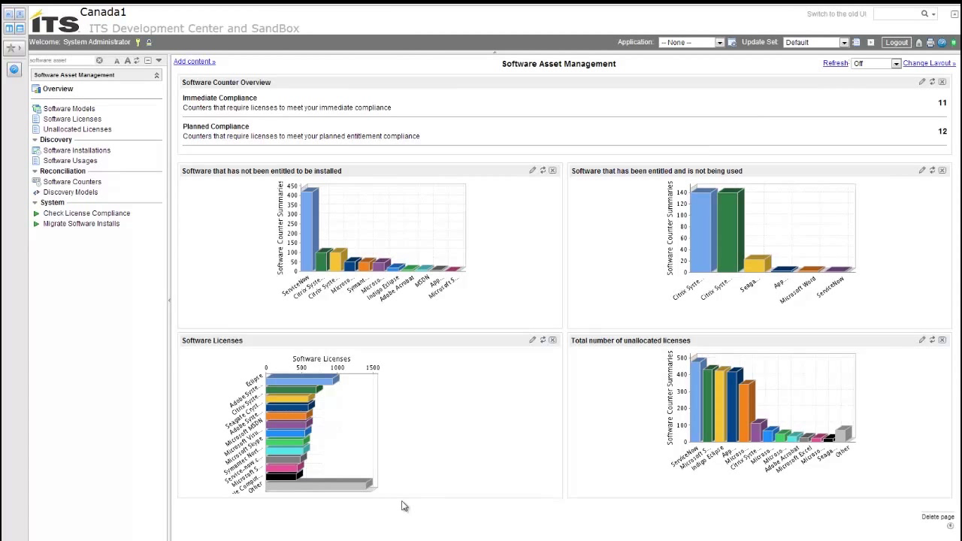
pyautogui.moveTo(400, 503)
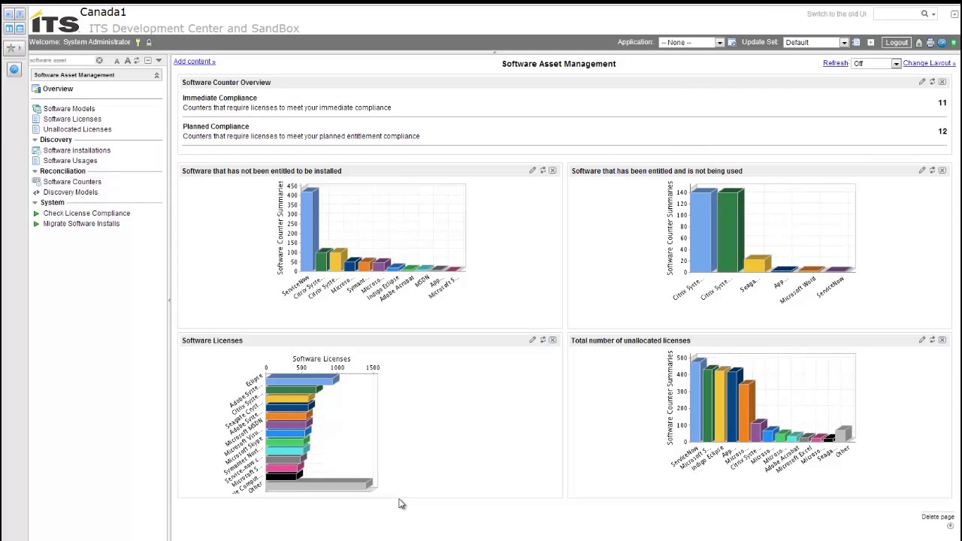
pyautogui.moveTo(86, 295)
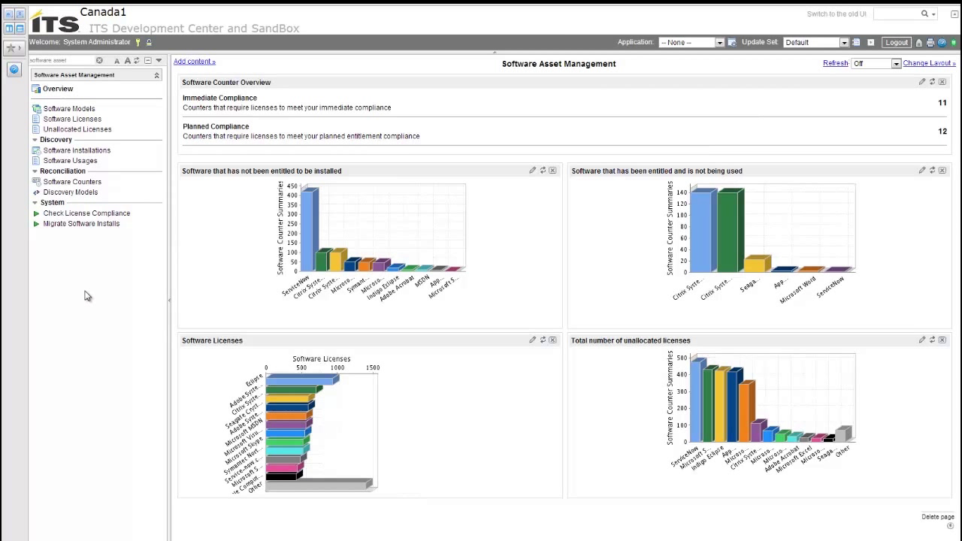
pyautogui.moveTo(110, 287)
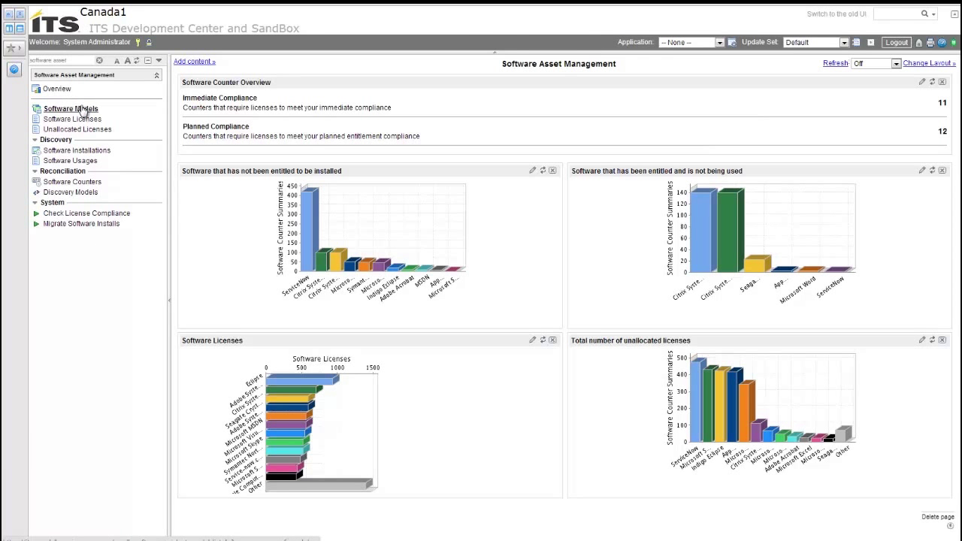
# - Find the Microsoft MSDN 2010 software model by searching 'msdn' and view its licenses
pyautogui.click(68, 108)
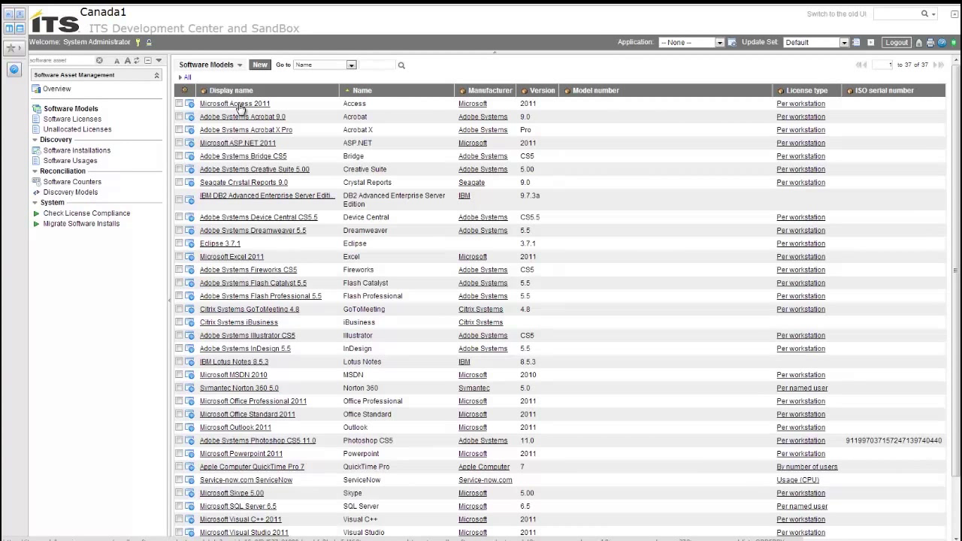
pyautogui.moveTo(234, 105)
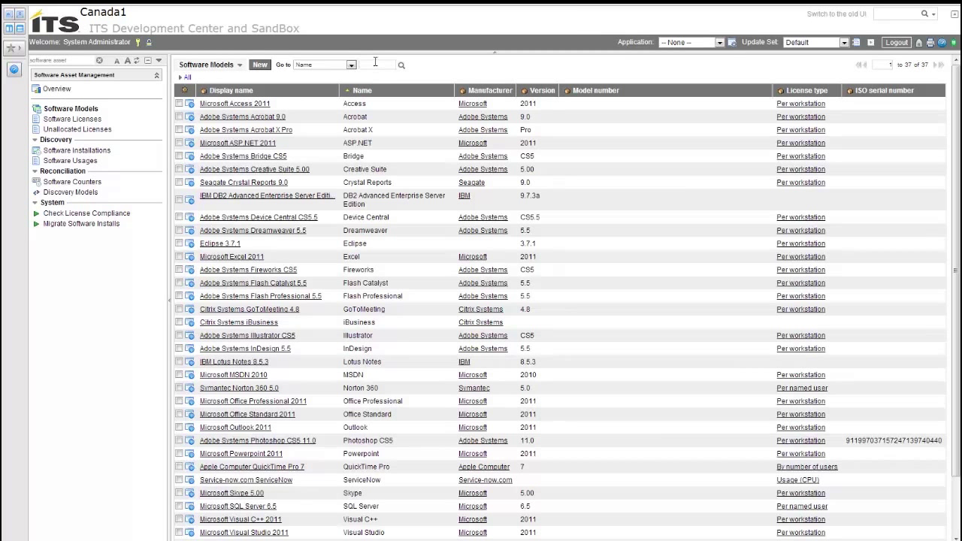
pyautogui.click(401, 65)
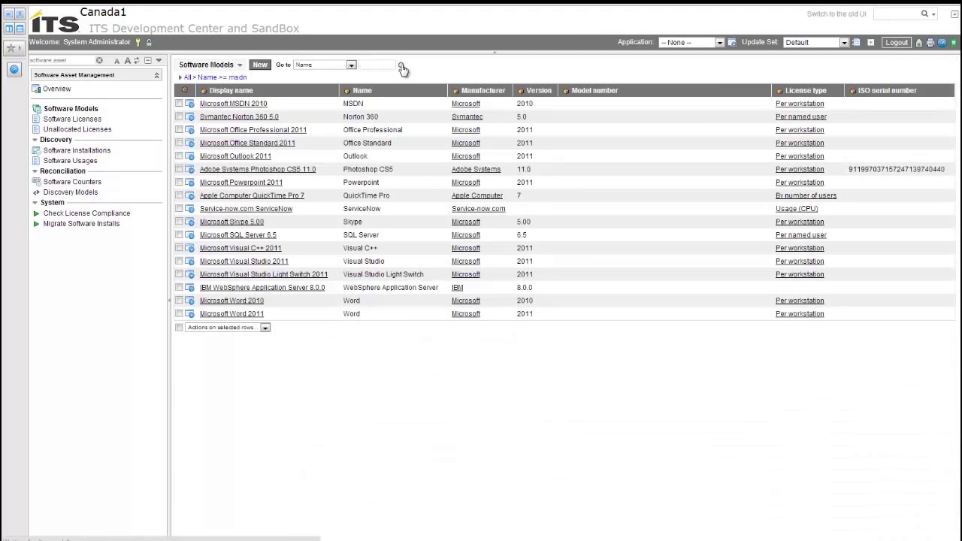
pyautogui.click(402, 65)
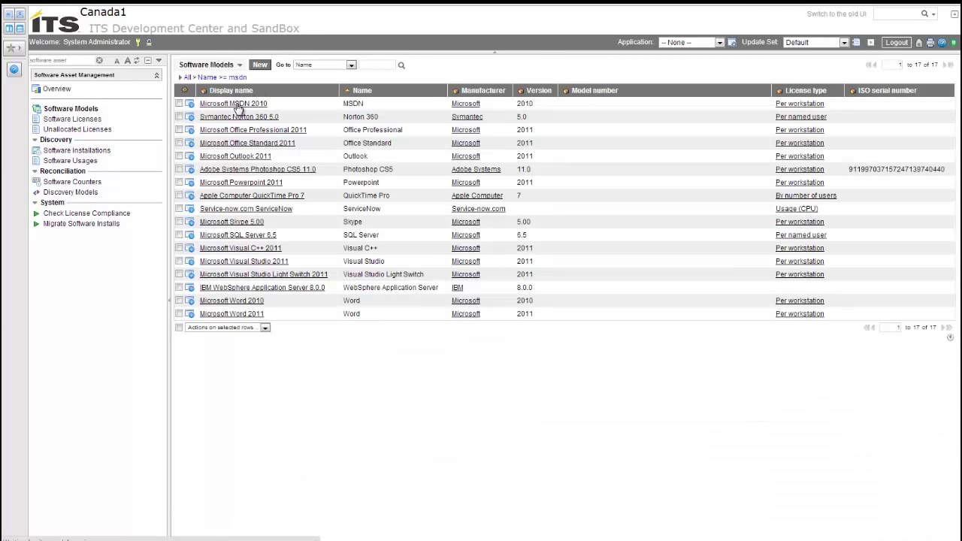
pyautogui.click(233, 103)
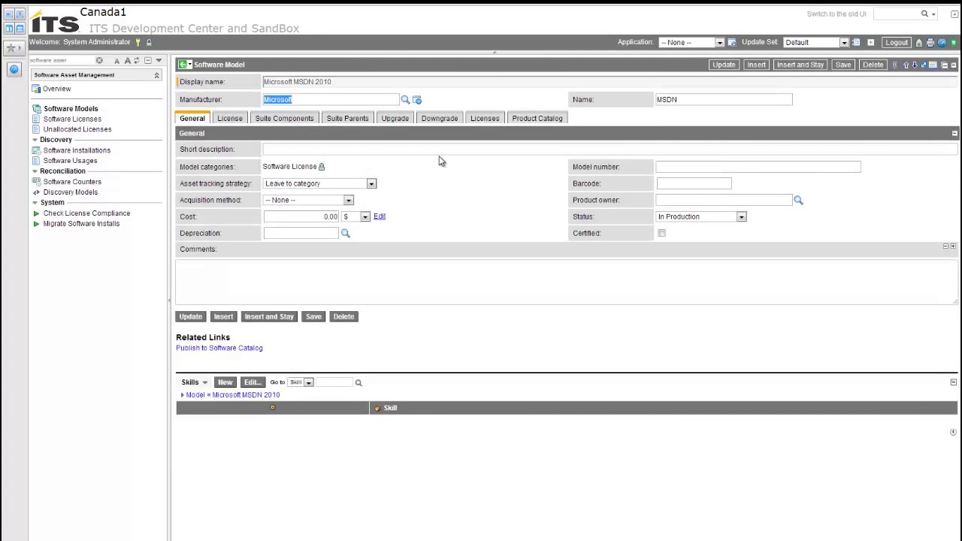
pyautogui.click(484, 117)
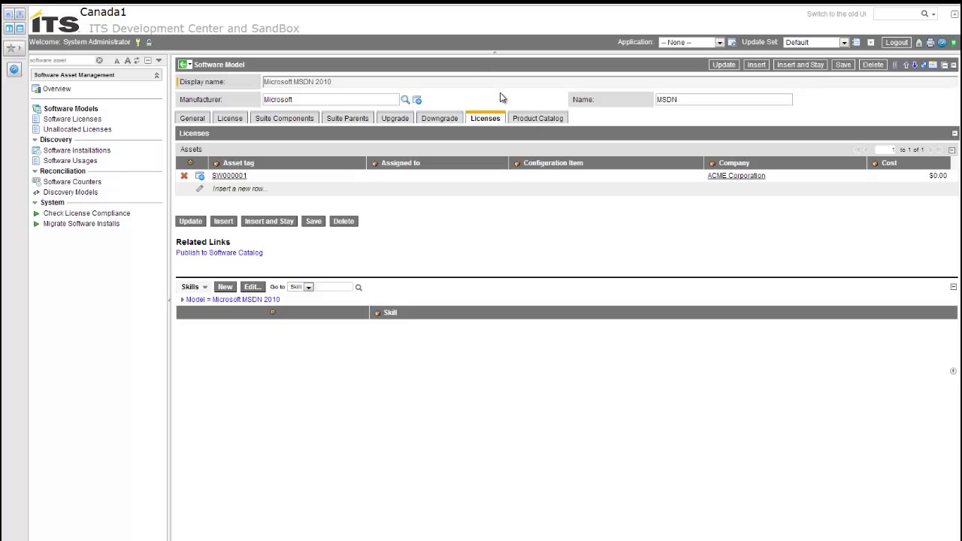
pyautogui.moveTo(641, 249)
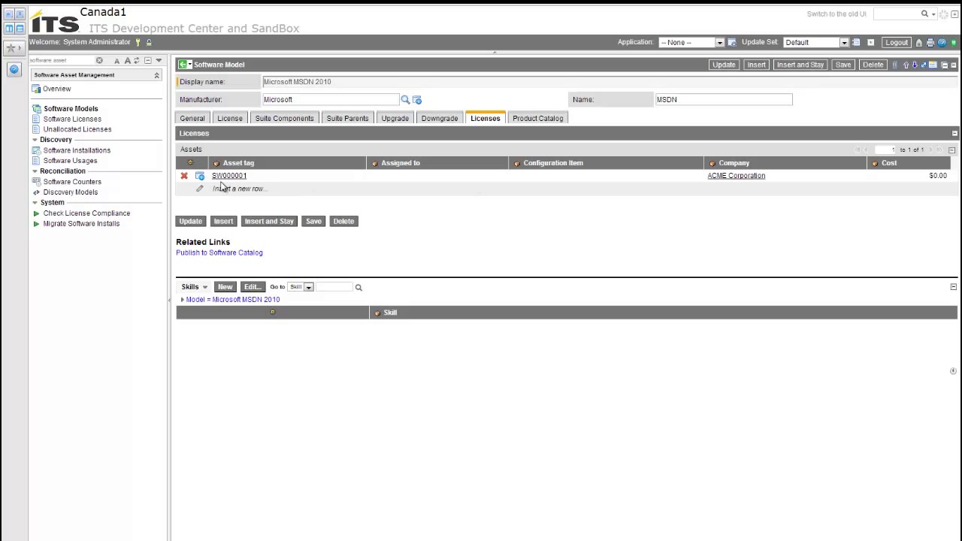
pyautogui.moveTo(293, 187)
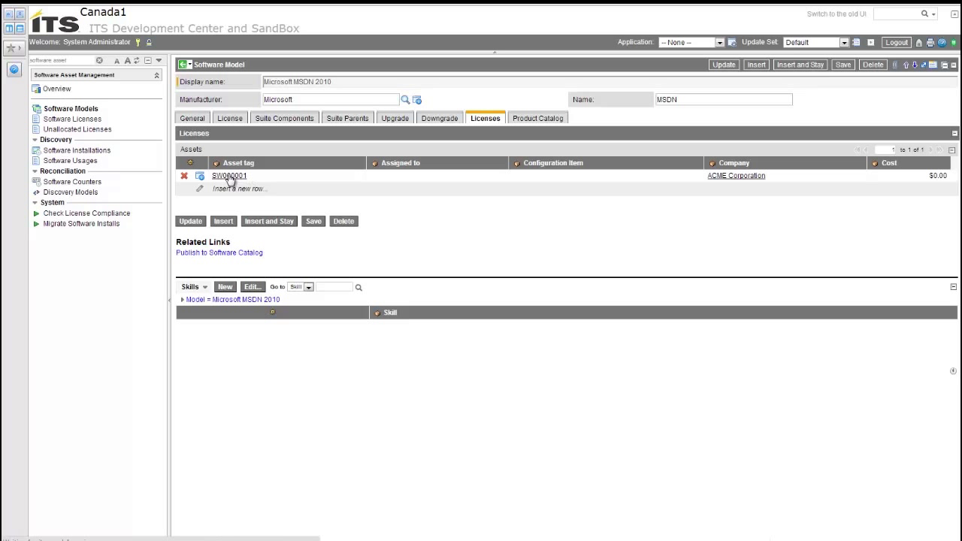
# - Open license SW000001 and show its asset entitlements
pyautogui.click(229, 175)
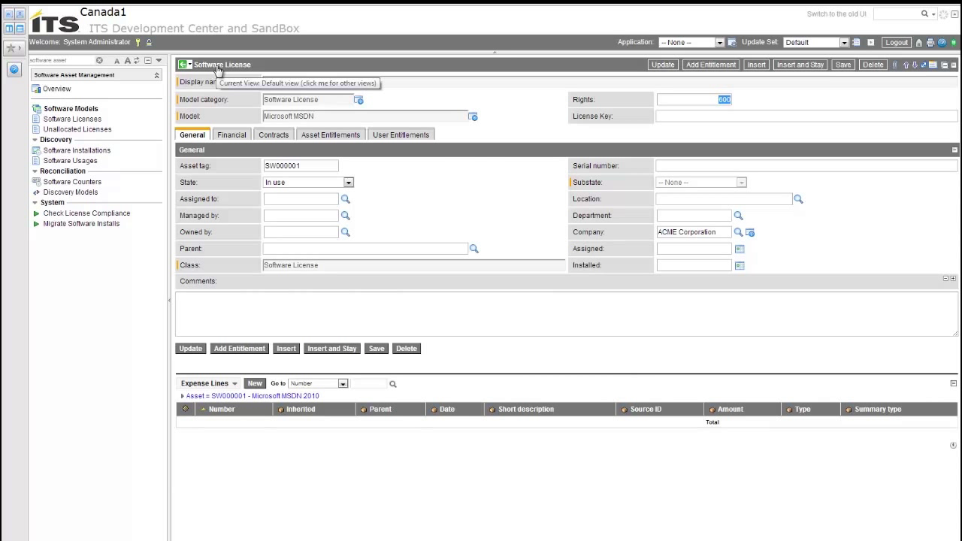
pyautogui.moveTo(316, 148)
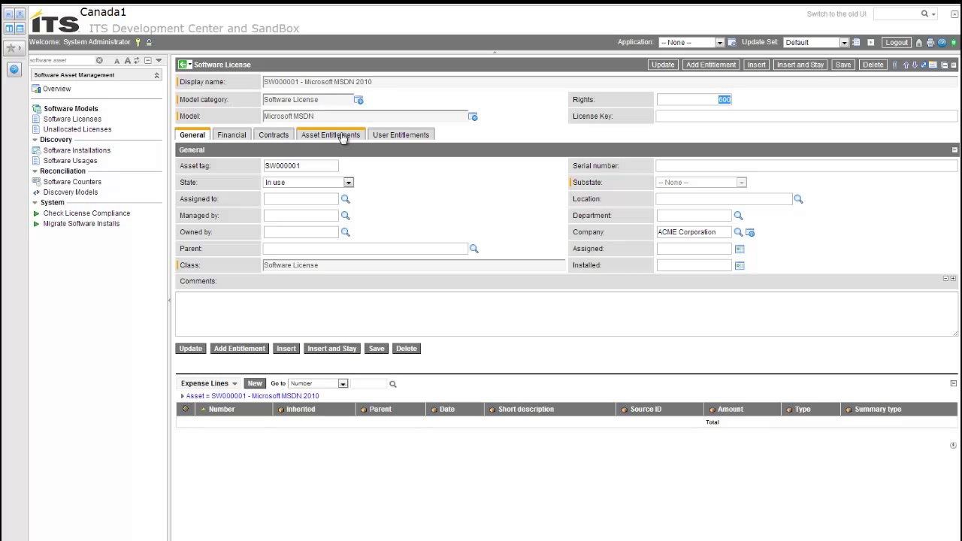
pyautogui.click(330, 134)
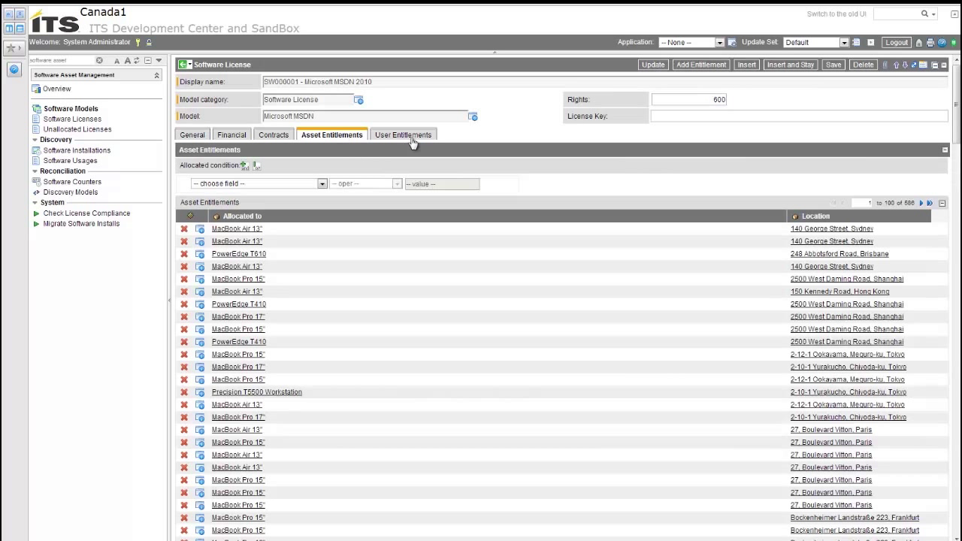
pyautogui.moveTo(388, 143)
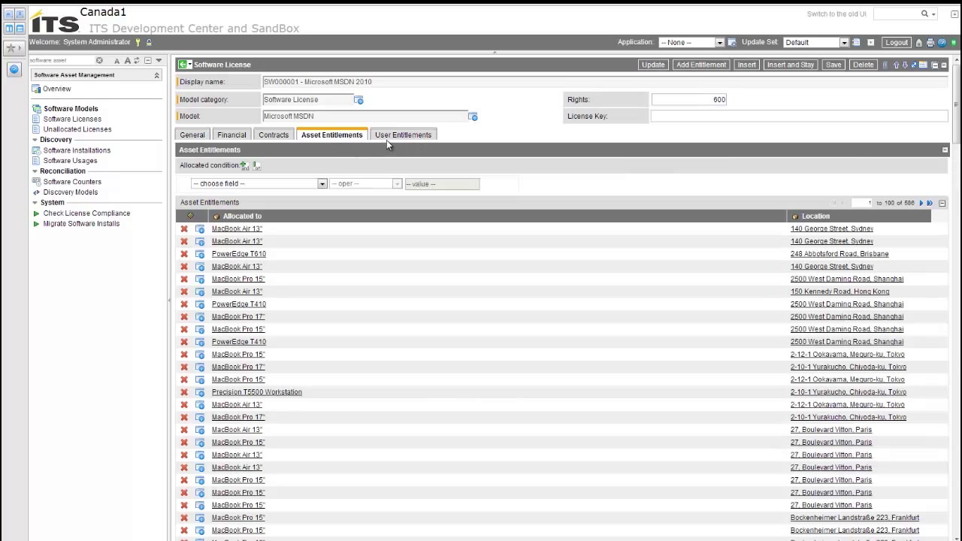
pyautogui.moveTo(319, 144)
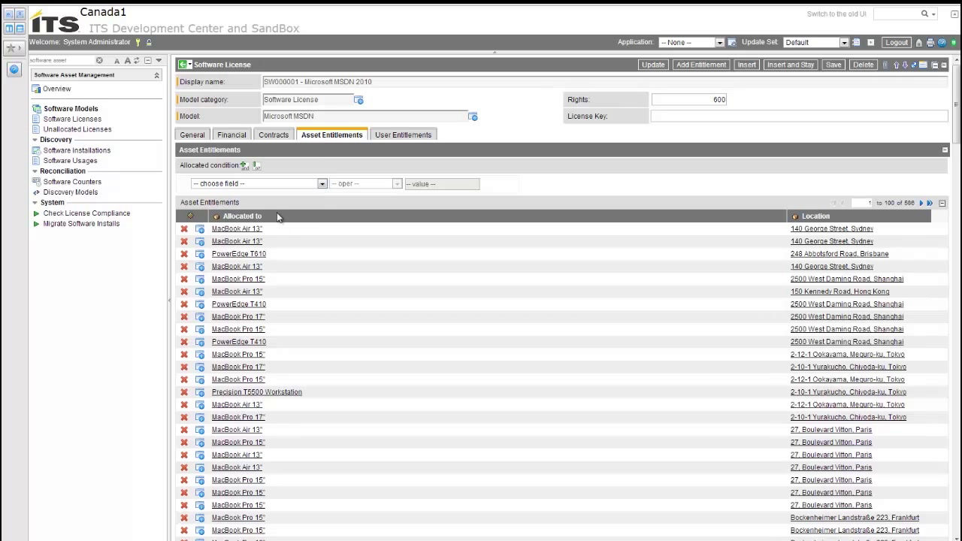
pyautogui.moveTo(279, 235)
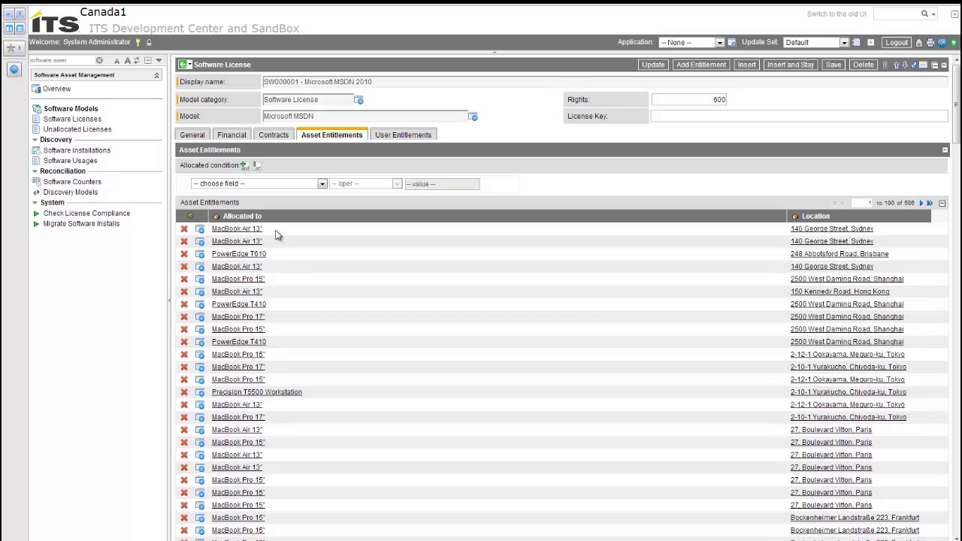
pyautogui.moveTo(308, 251)
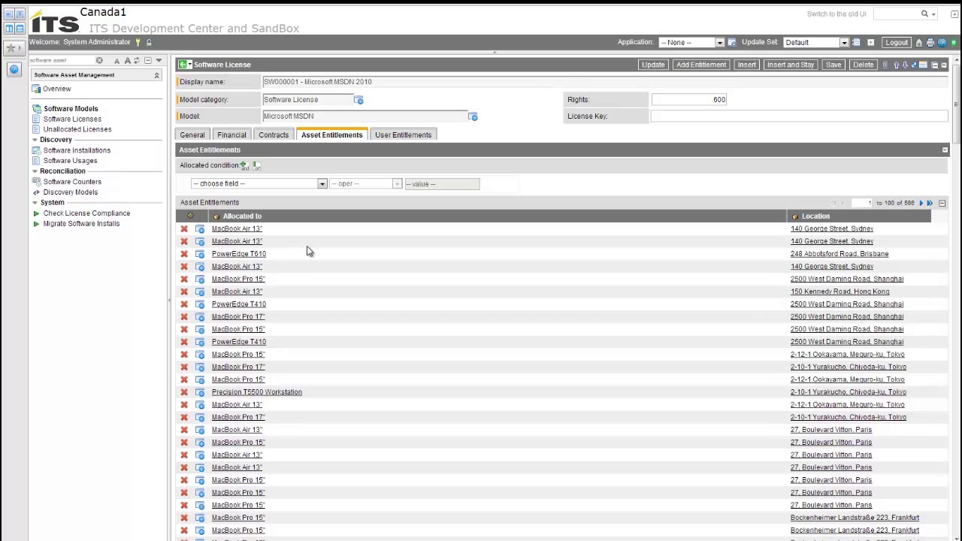
pyautogui.moveTo(710, 66)
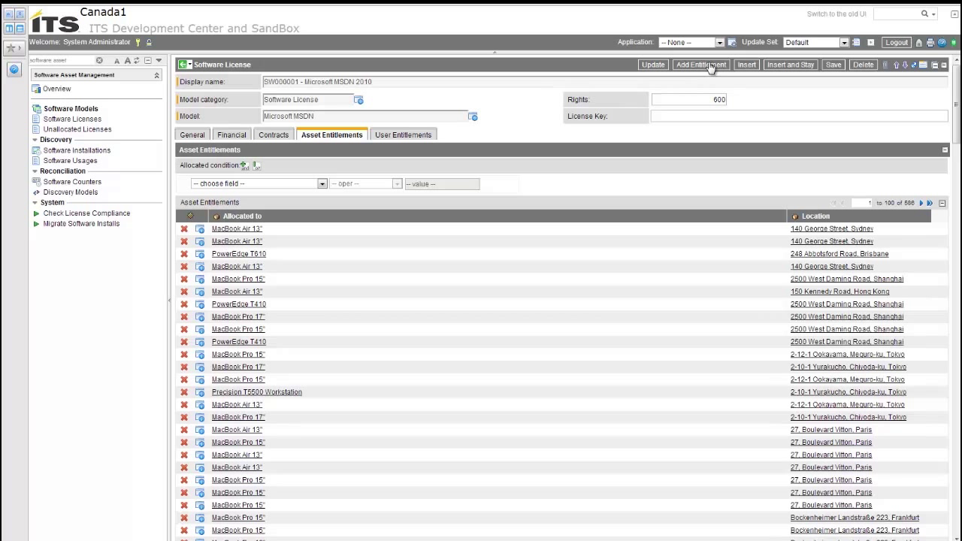
# - Start a new entitlement for SW000001 and allocate it to computer ETRUST
pyautogui.click(700, 65)
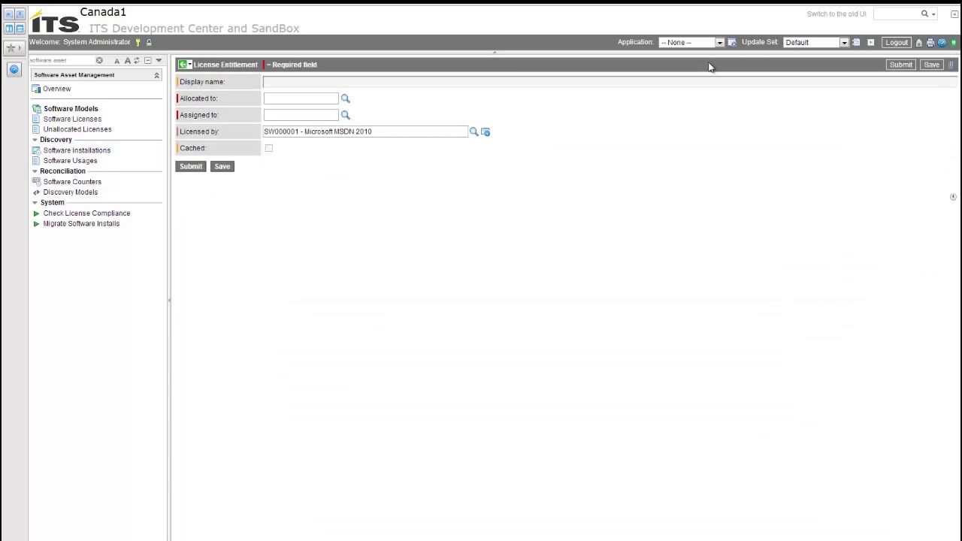
pyautogui.moveTo(442, 116)
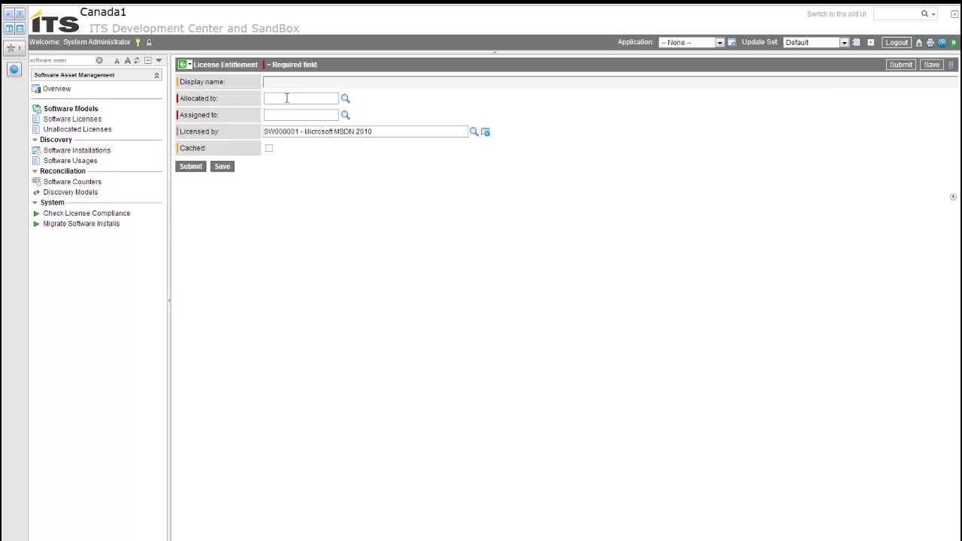
pyautogui.write('E')
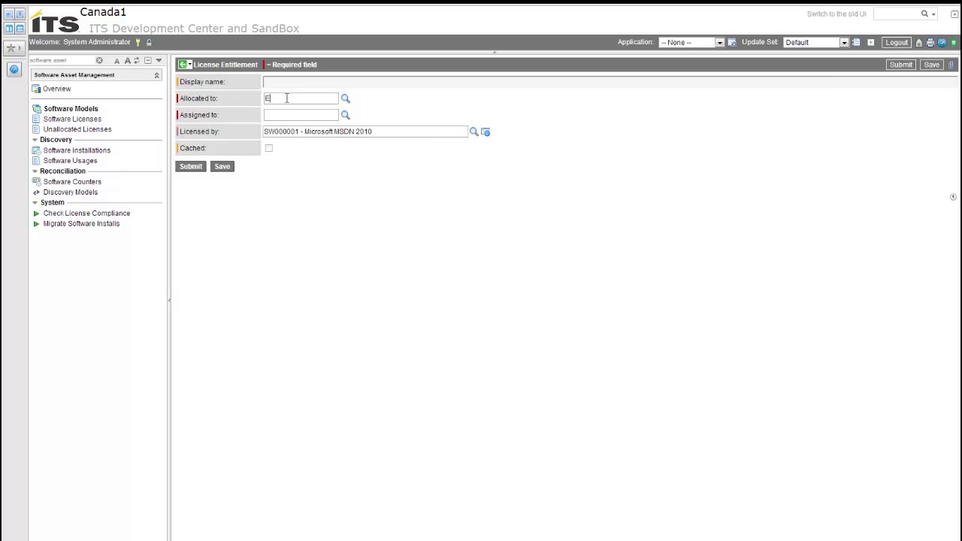
pyautogui.write('T')
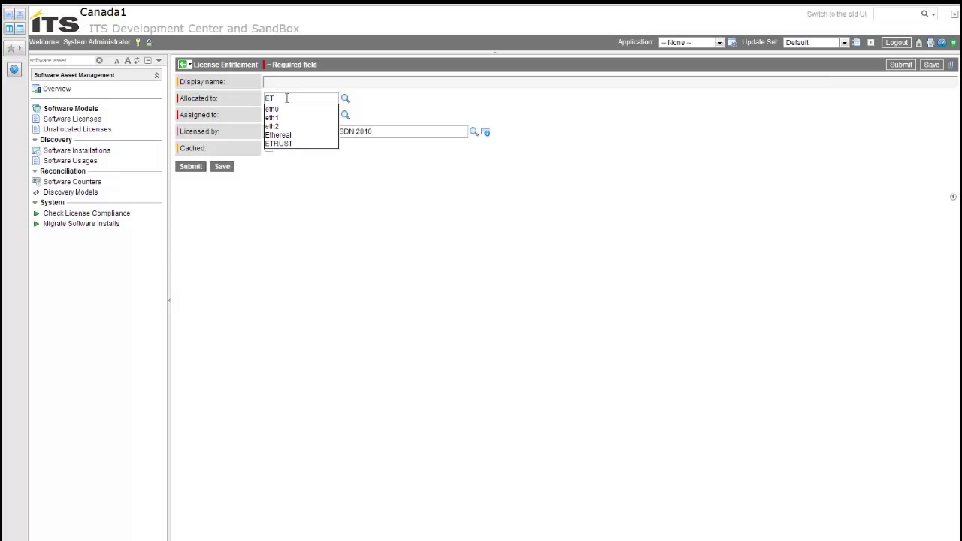
pyautogui.click(279, 143)
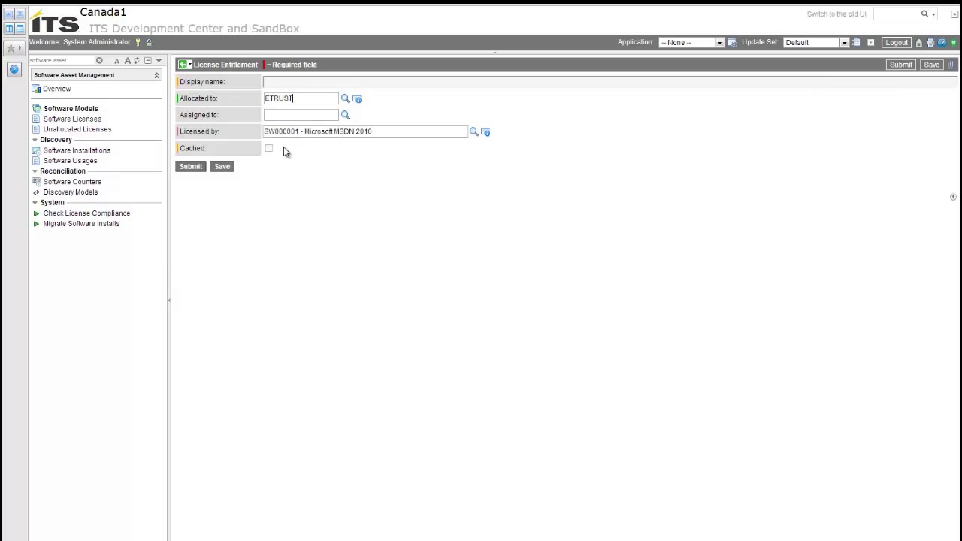
pyautogui.click(356, 99)
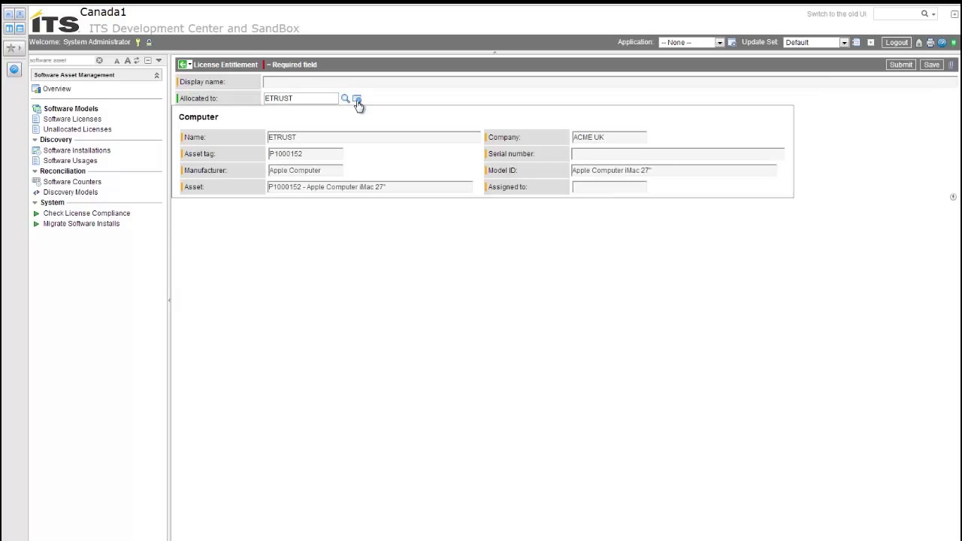
pyautogui.click(356, 98)
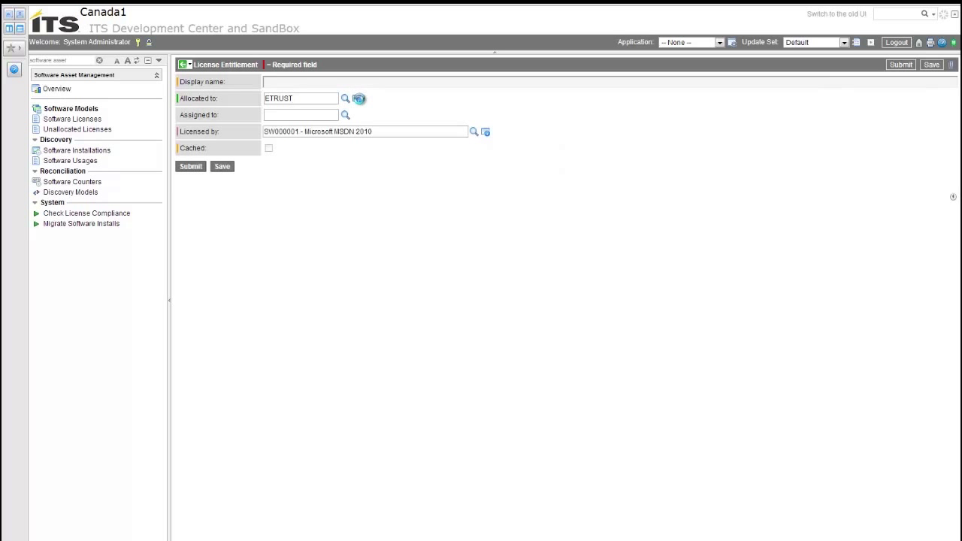
pyautogui.click(358, 99)
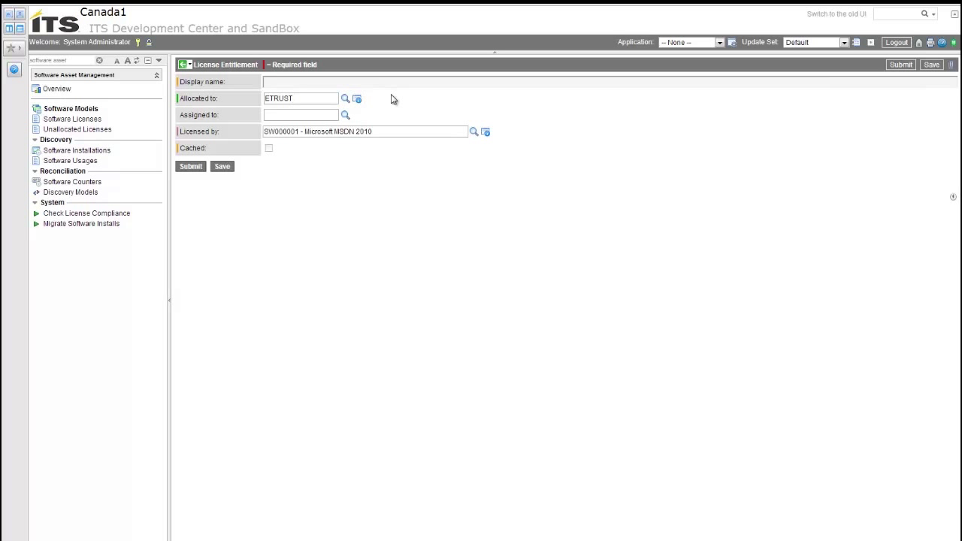
pyautogui.moveTo(397, 113)
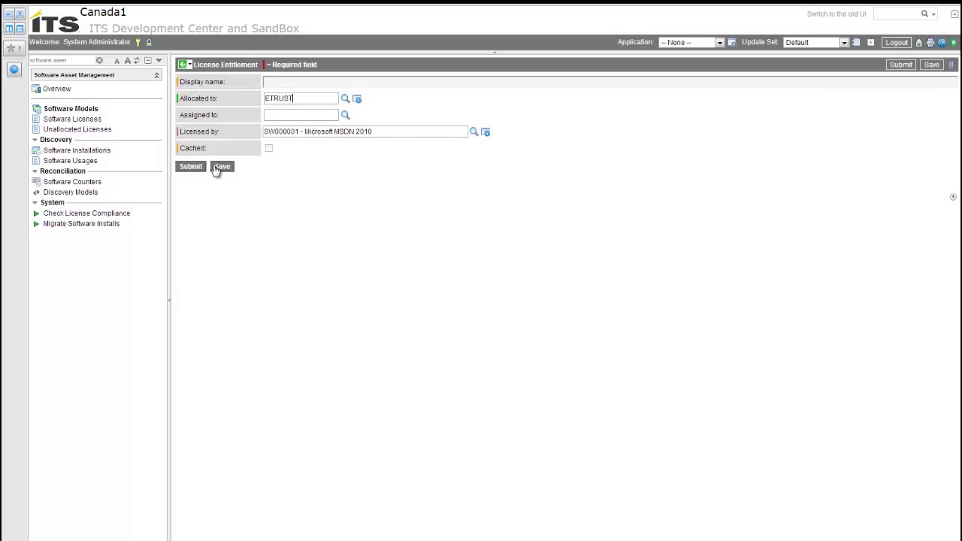
pyautogui.moveTo(182, 166)
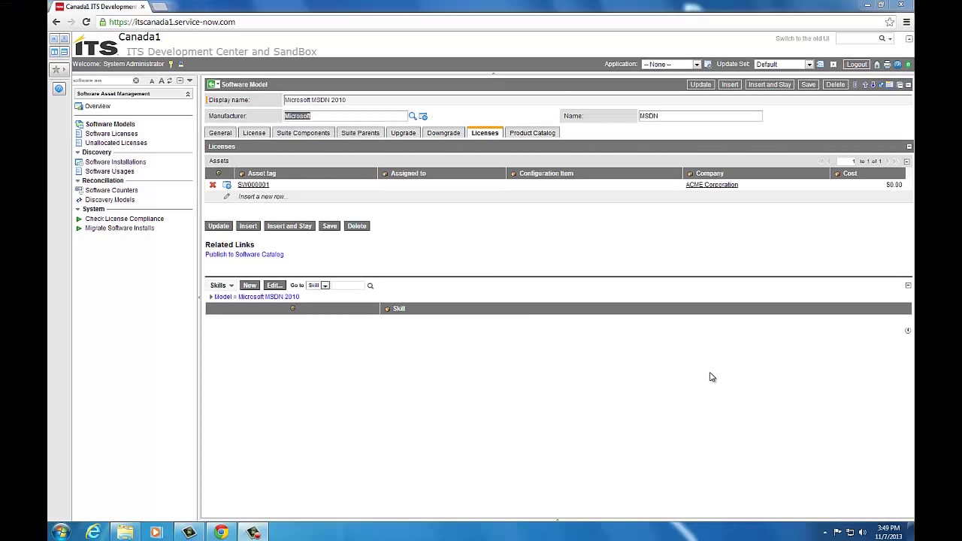
pyautogui.moveTo(526, 315)
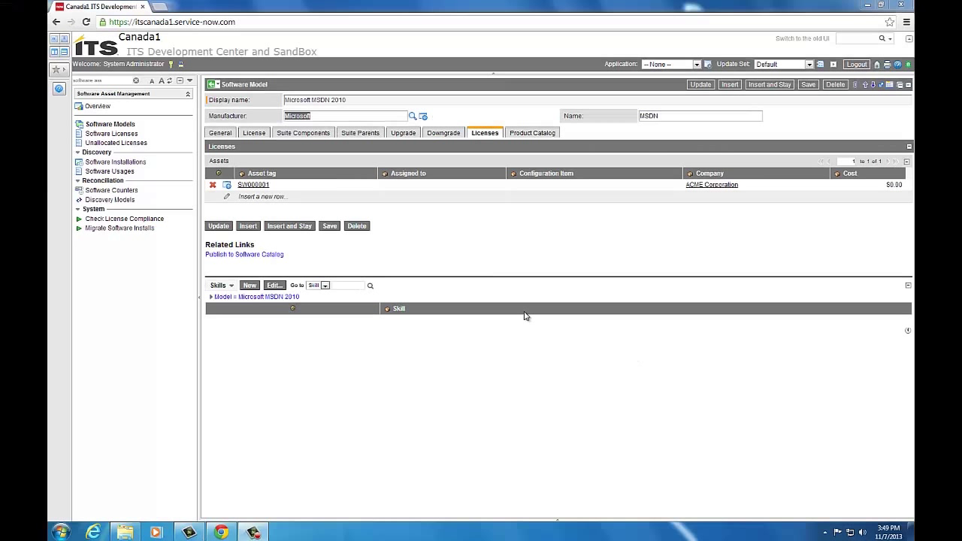
pyautogui.moveTo(472, 259)
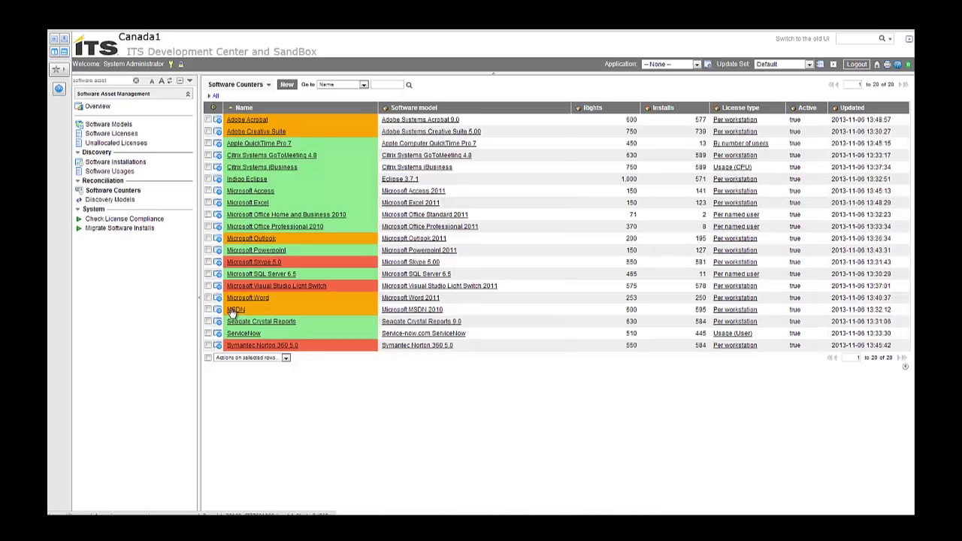
# - Open the MSDN counter from the Software Counters list
pyautogui.click(235, 309)
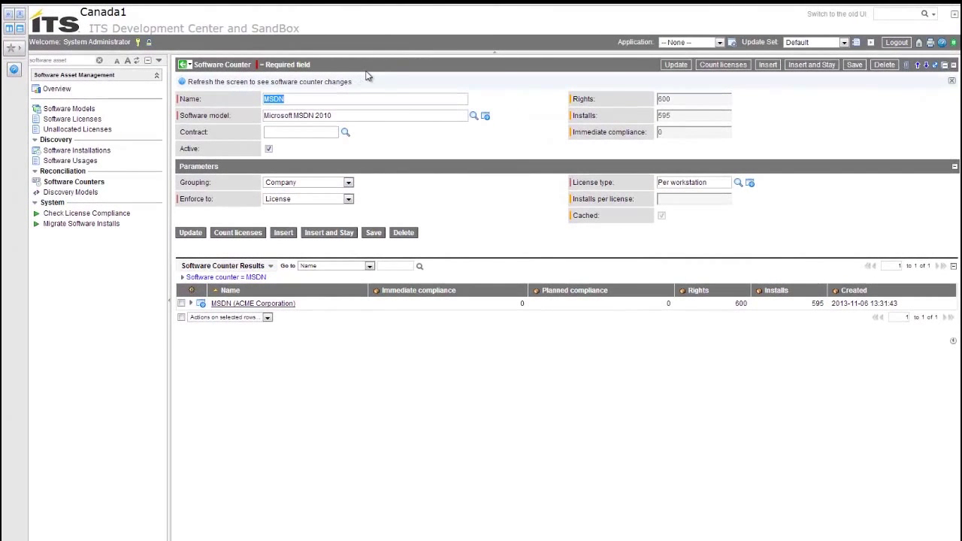
pyautogui.moveTo(377, 71)
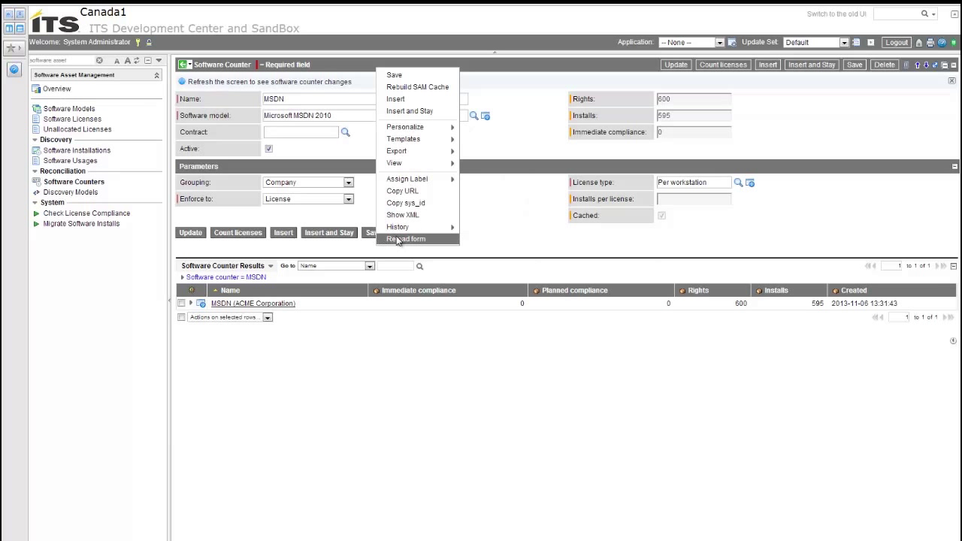
# - Reload the MSDN counter form and open the ETRUST - (Microsoft MSDN) entitlement
pyautogui.click(406, 239)
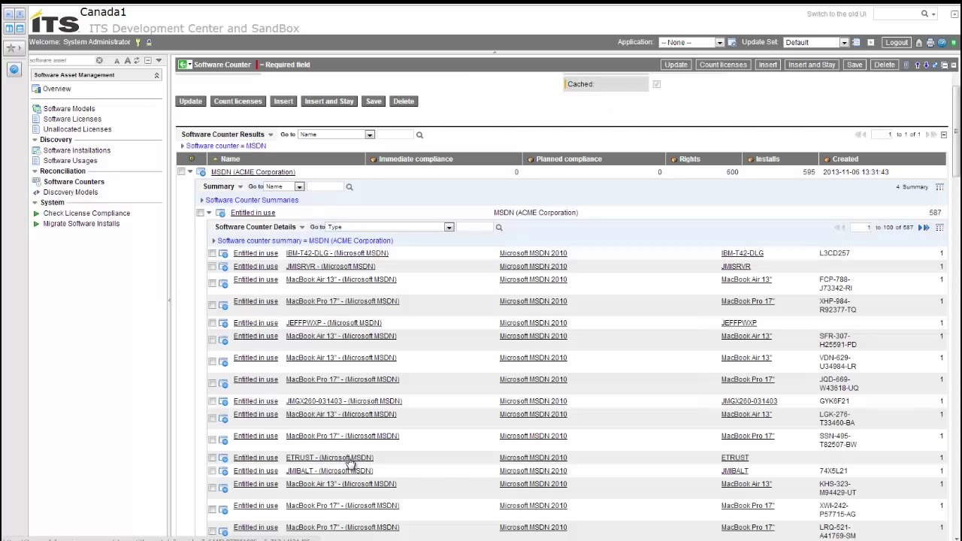
pyautogui.click(329, 457)
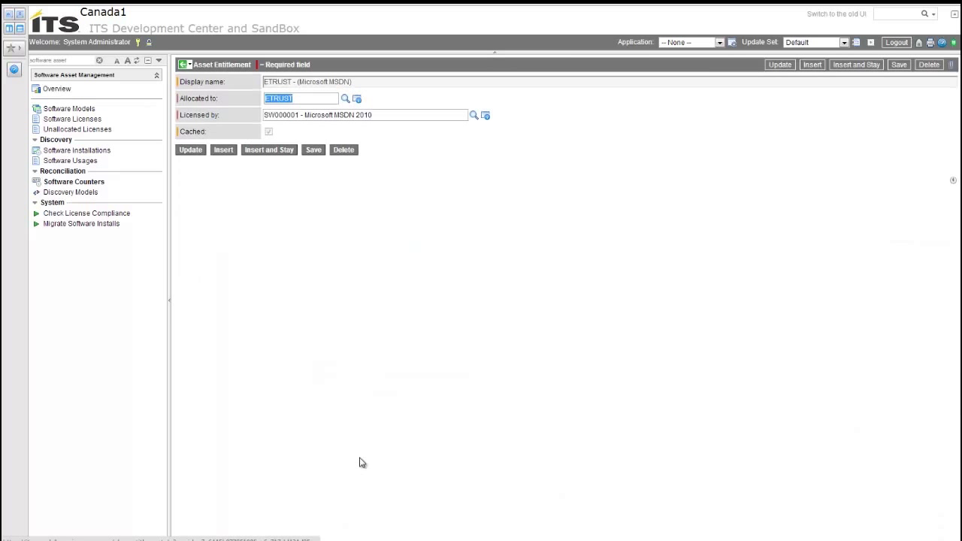
pyautogui.moveTo(338, 368)
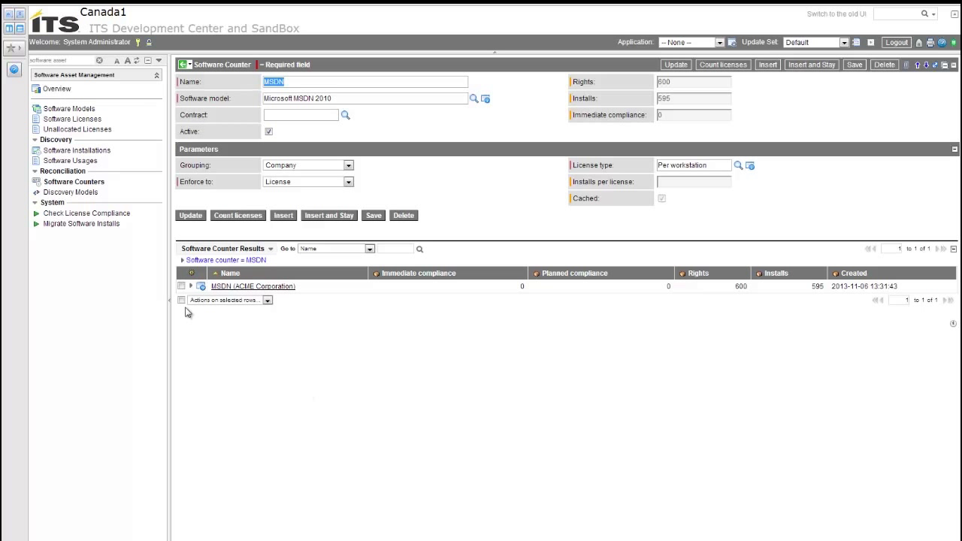
pyautogui.moveTo(190, 286)
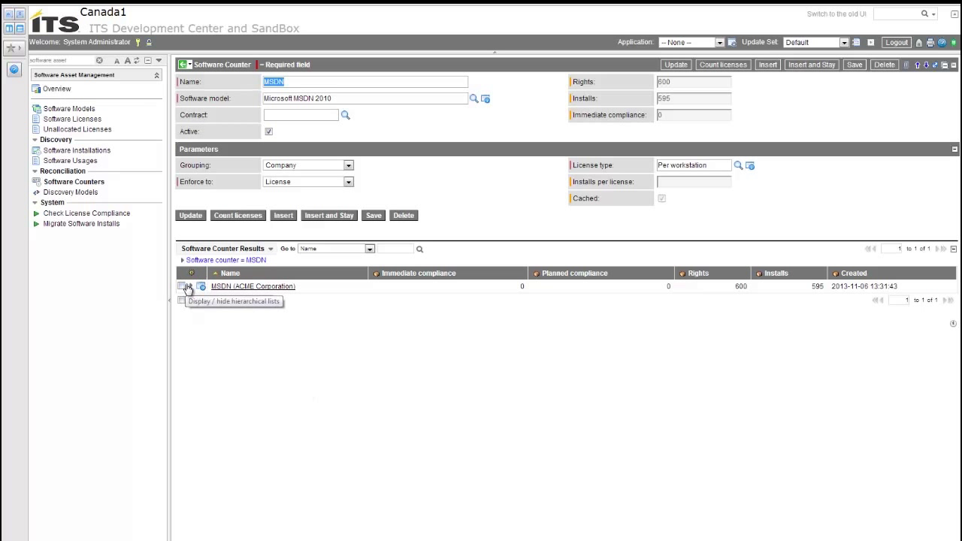
# - Expand the MSDN (ACME Corporation) counter result to see its summaries
pyautogui.click(187, 288)
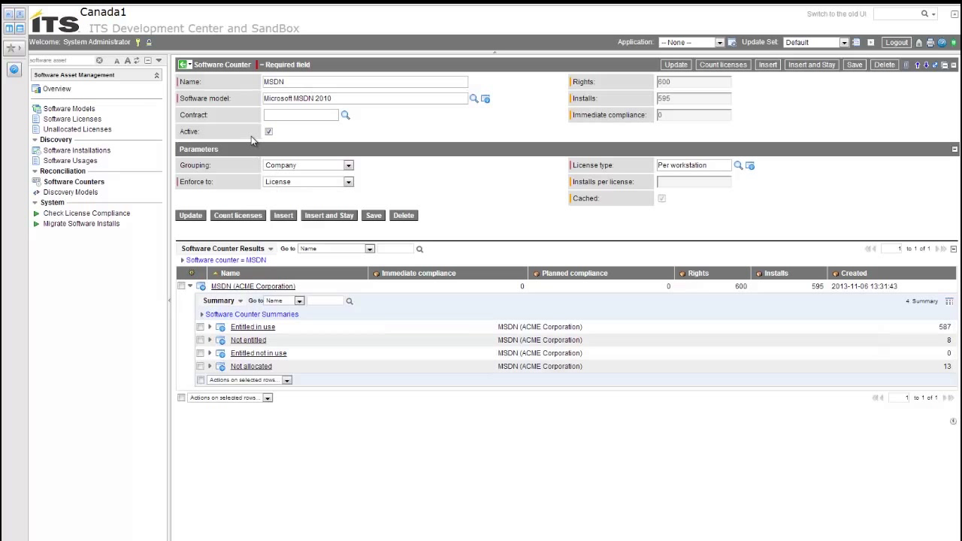
# - Go to the Microsoft MSDN 2010 model's licenses and open SW000001
pyautogui.click(485, 98)
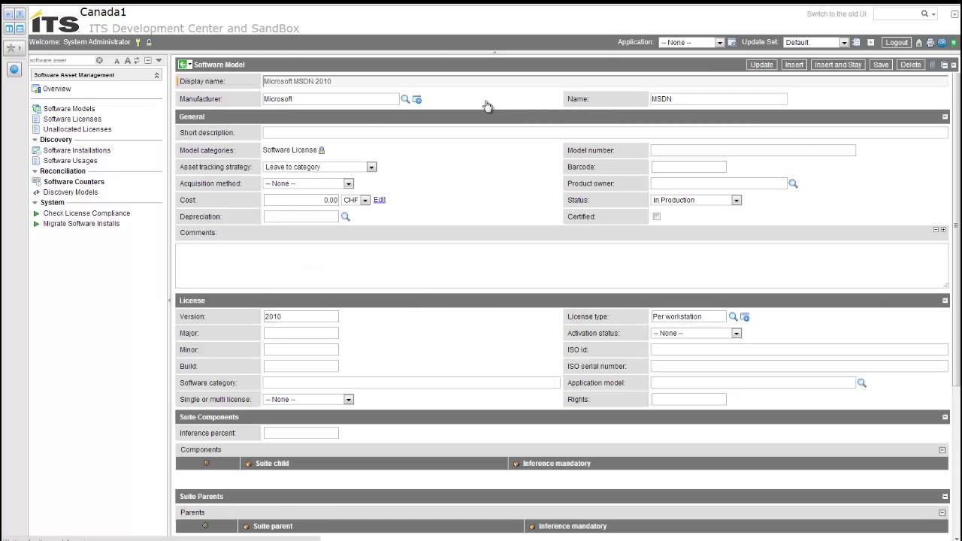
pyautogui.click(484, 118)
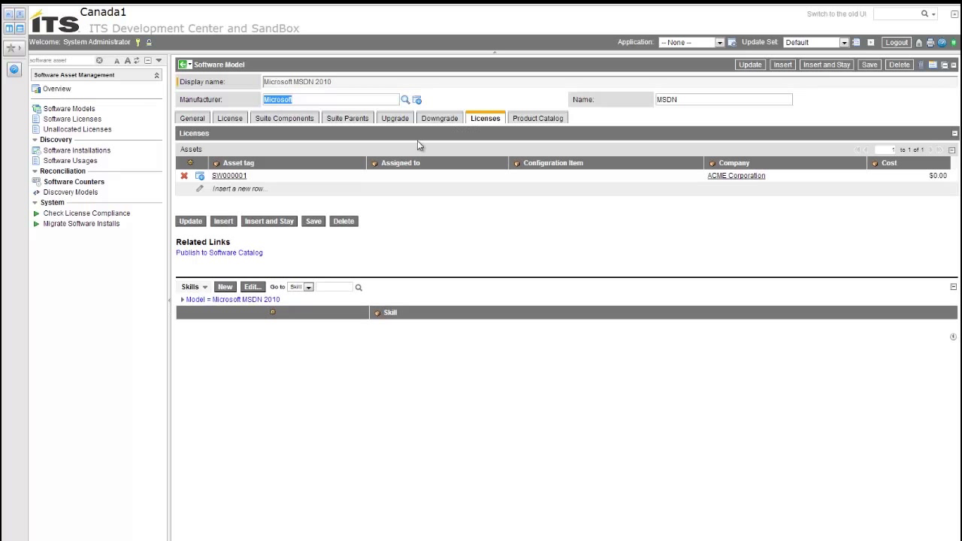
pyautogui.moveTo(178, 150)
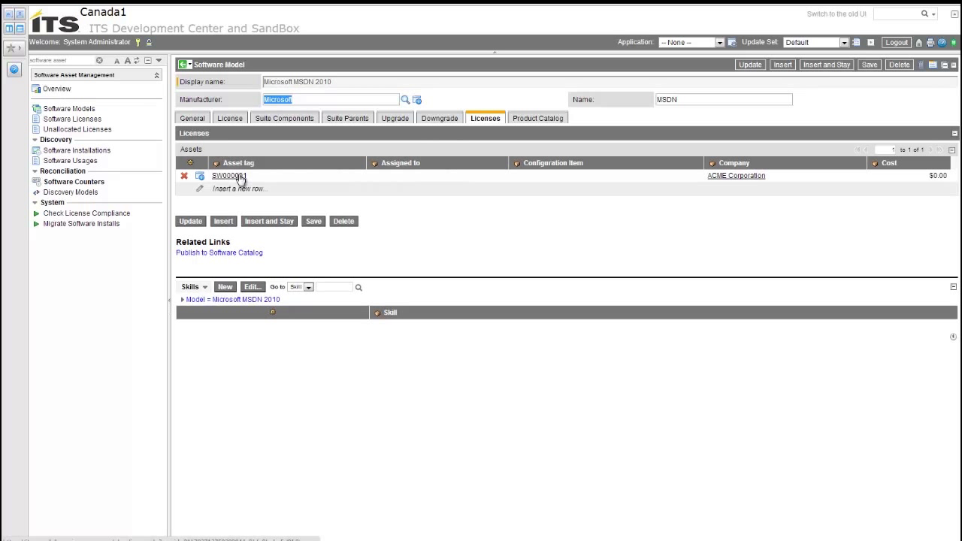
pyautogui.click(229, 176)
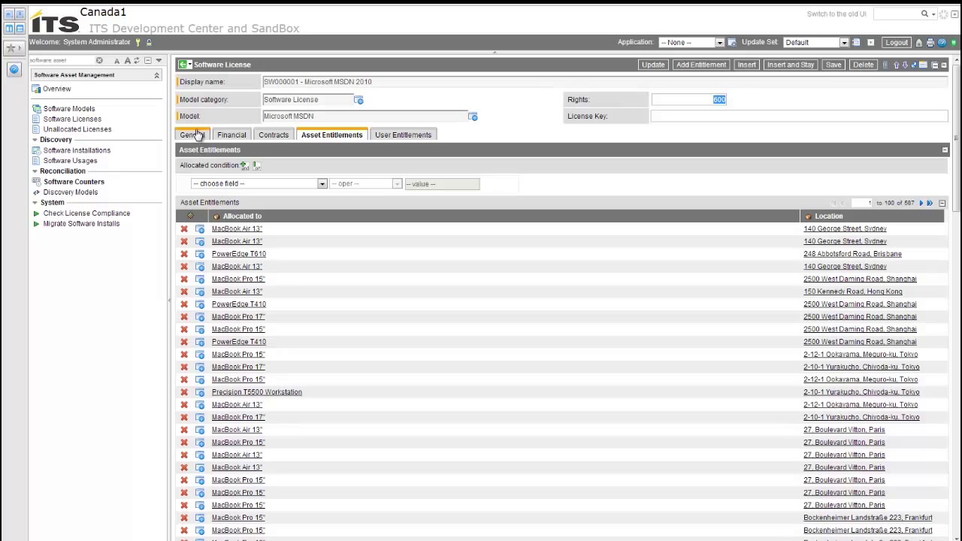
# - Set license SW000001's location to Americas and save it
pyautogui.click(192, 135)
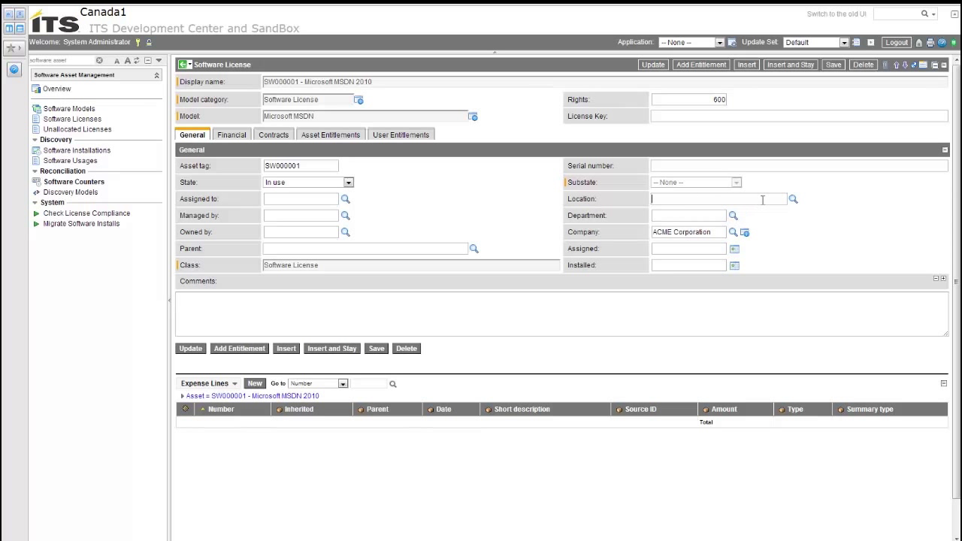
pyautogui.click(792, 198)
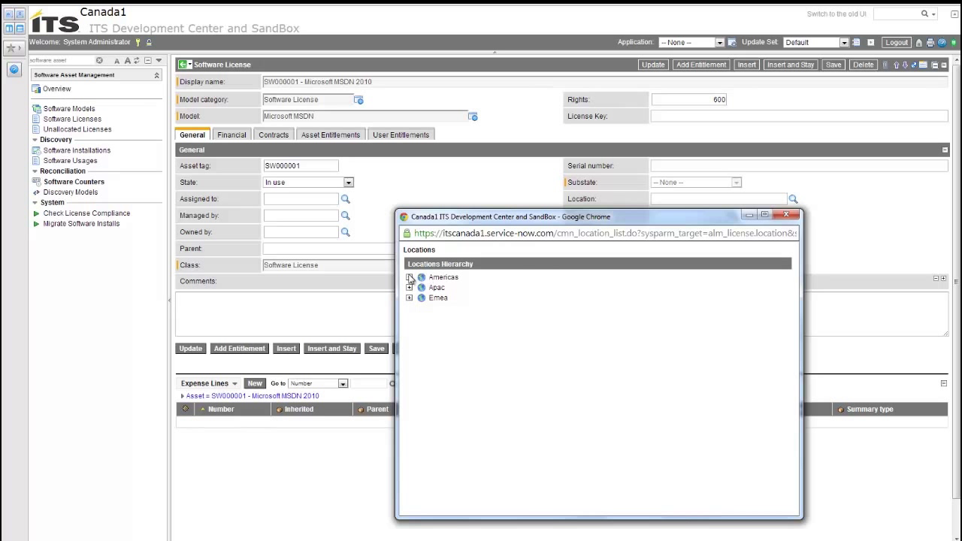
pyautogui.click(442, 276)
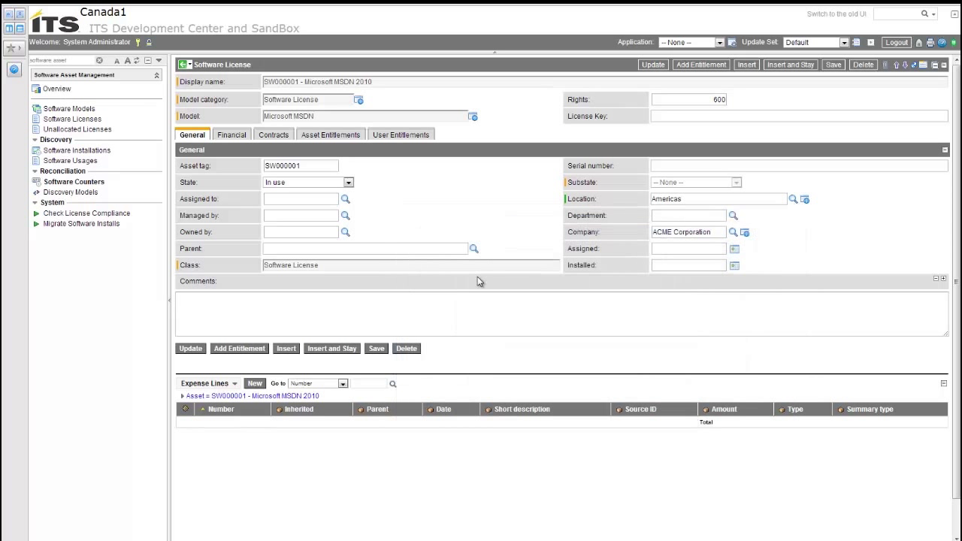
pyautogui.moveTo(558, 187)
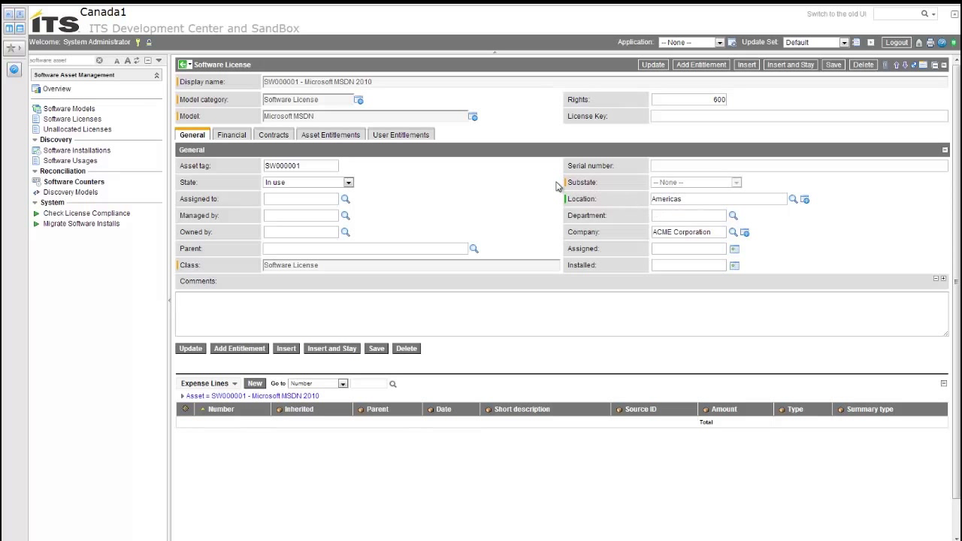
pyautogui.moveTo(810, 113)
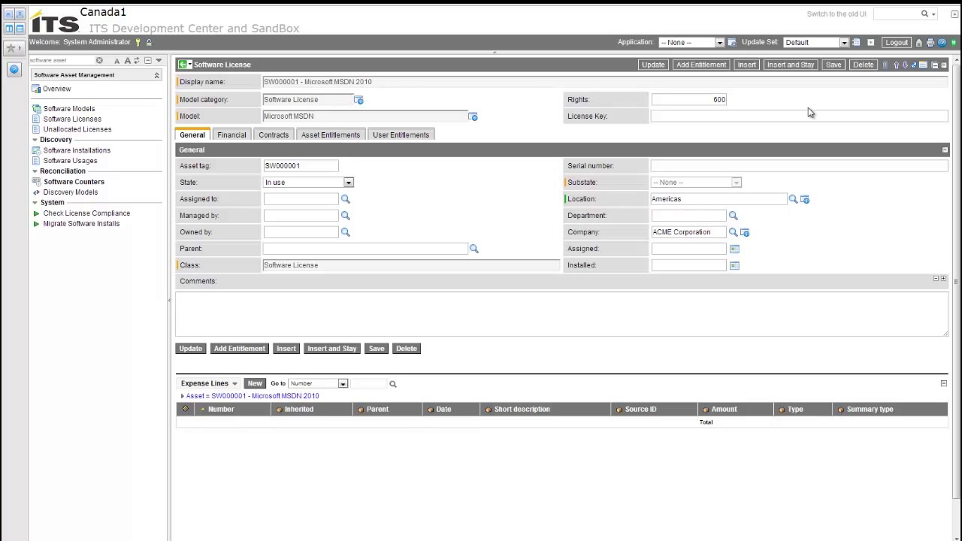
pyautogui.moveTo(663, 193)
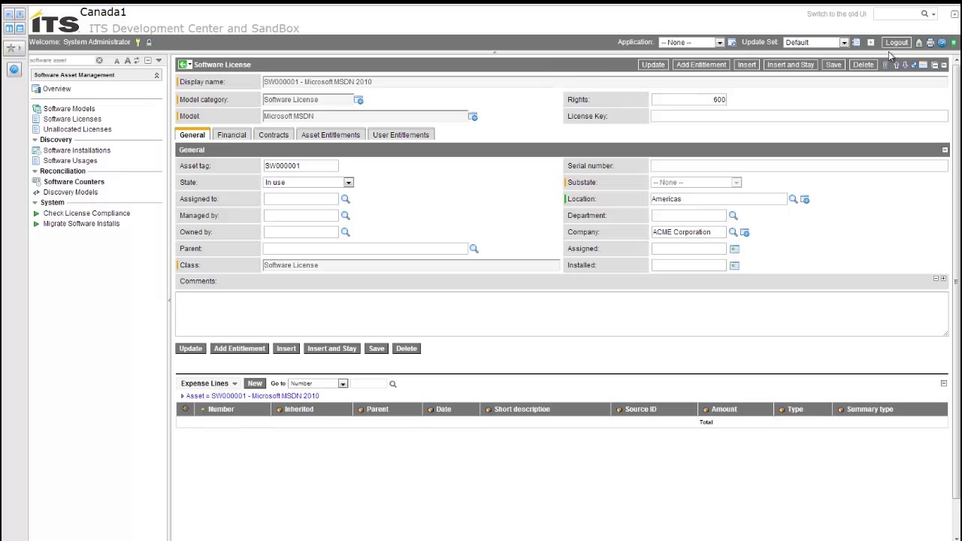
pyautogui.moveTo(833, 64)
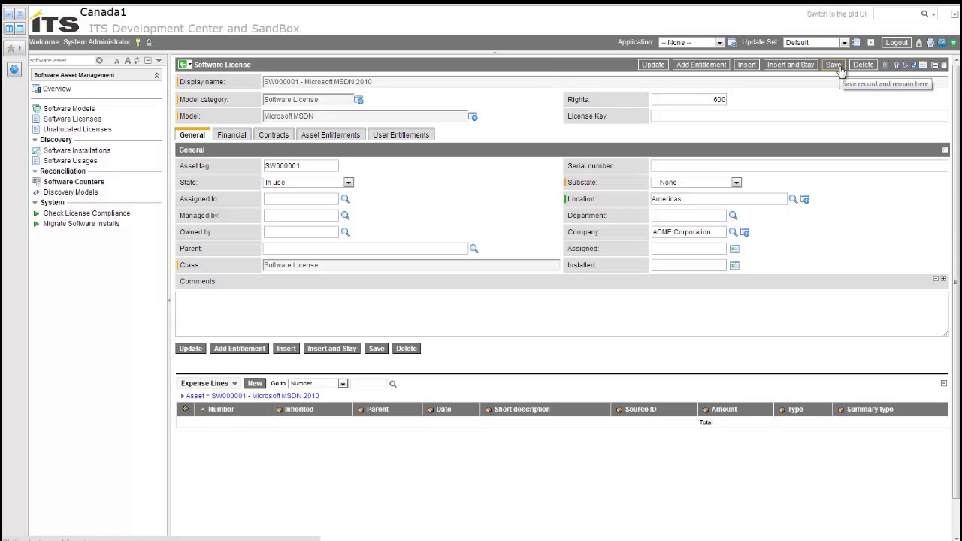
pyautogui.click(832, 64)
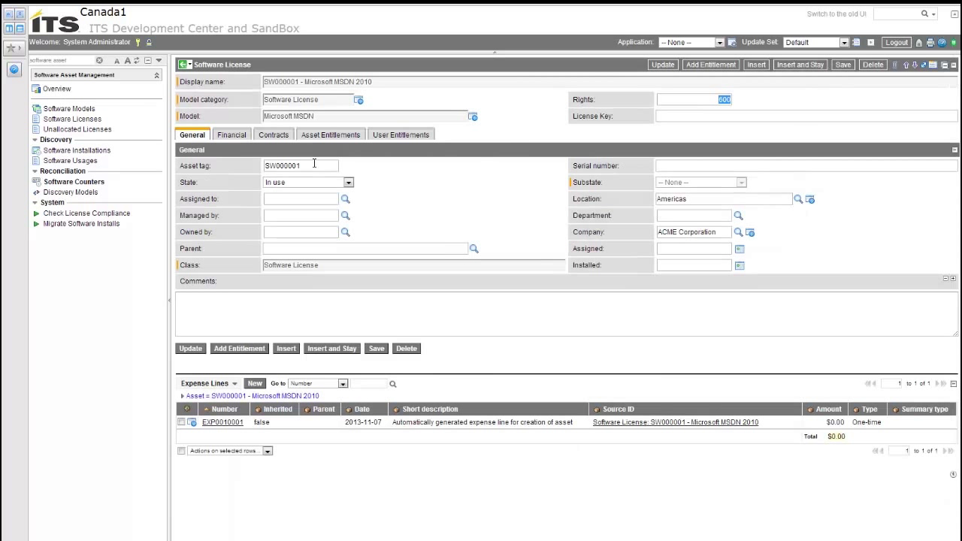
# - Insert a new license SW000002 with location Emea
pyautogui.click(301, 165)
pyautogui.write('2')
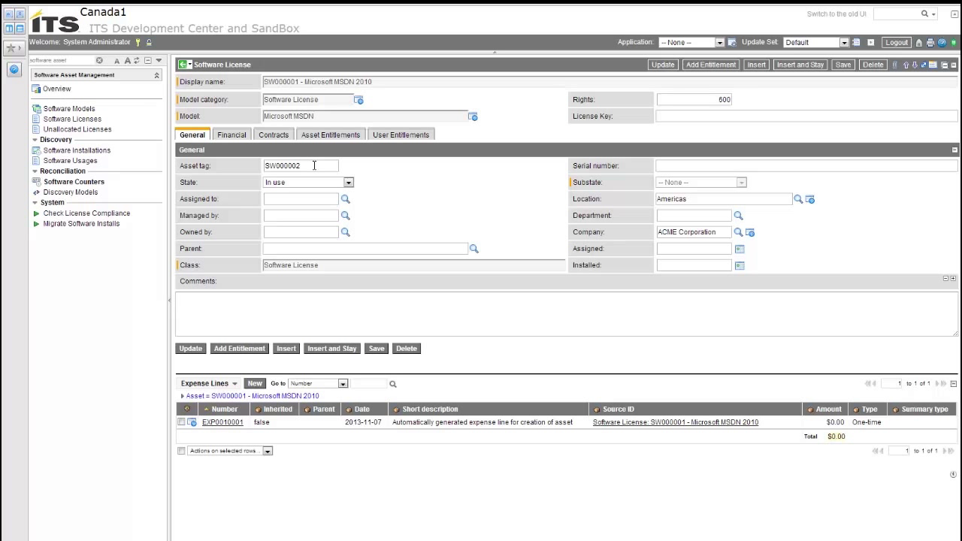
pyautogui.moveTo(635, 103)
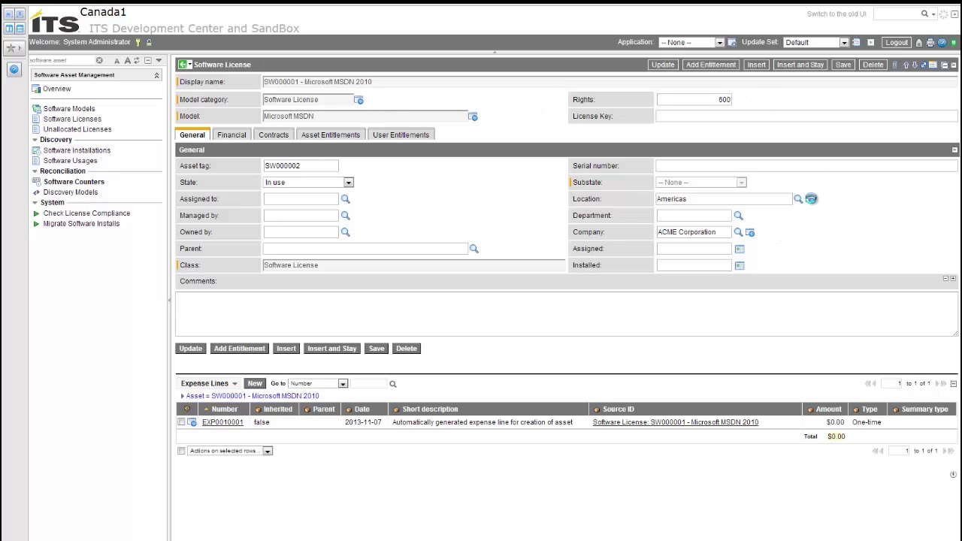
pyautogui.click(723, 198)
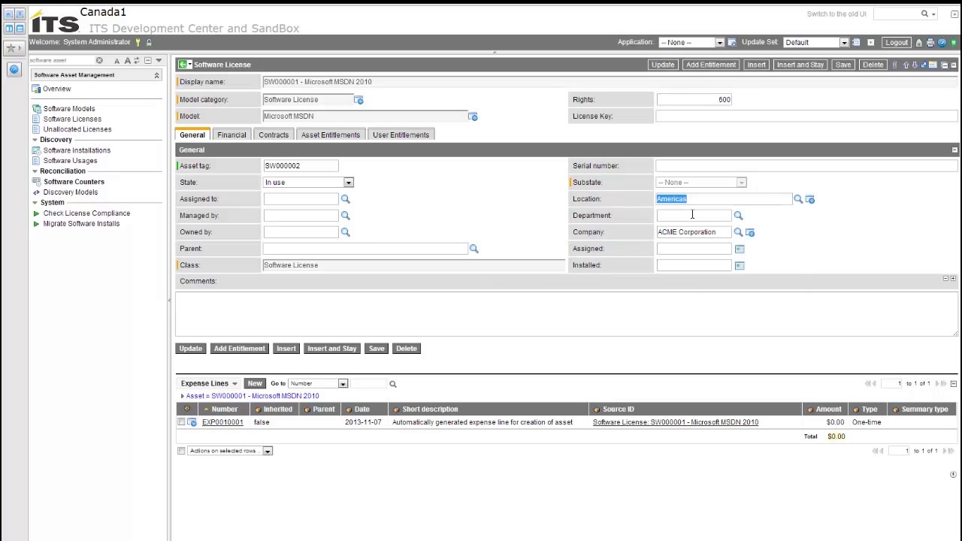
pyautogui.write('E')
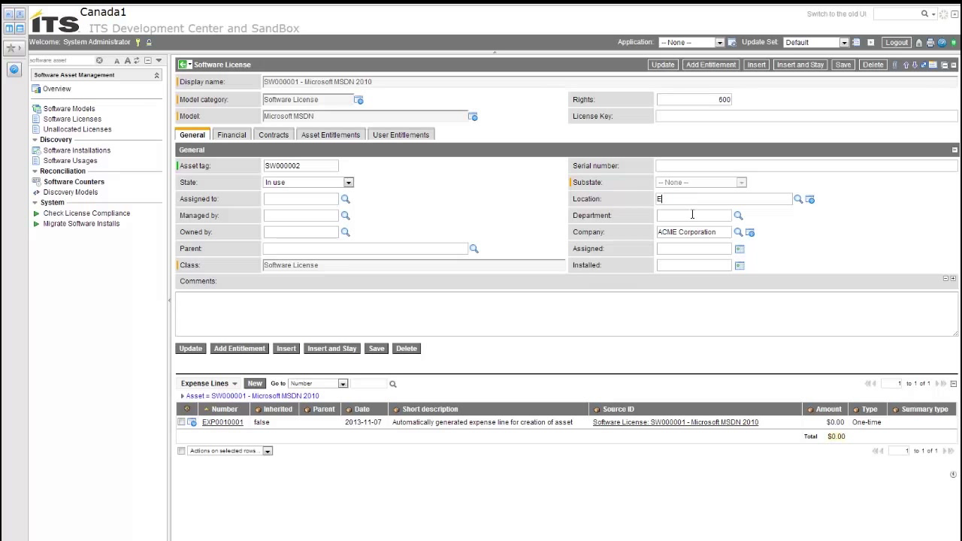
pyautogui.write('E')
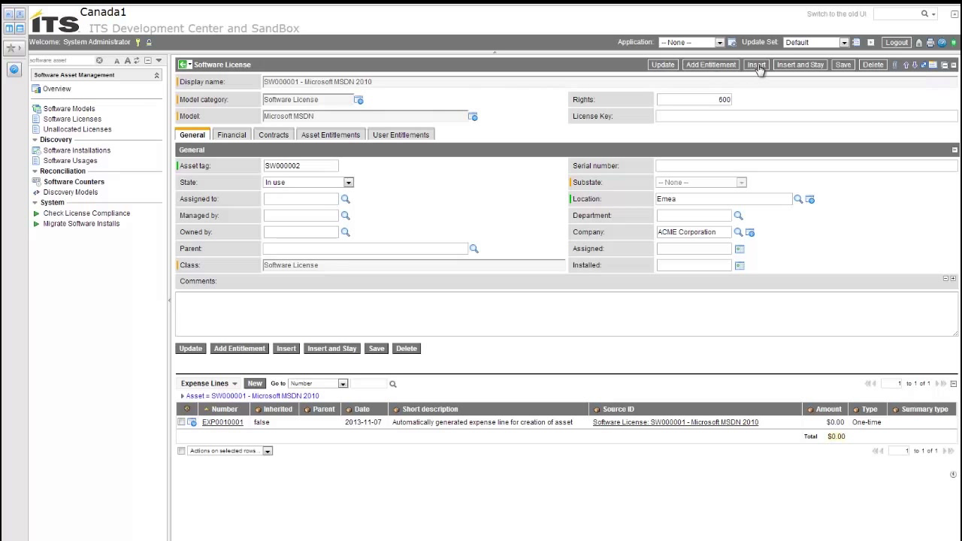
pyautogui.click(755, 64)
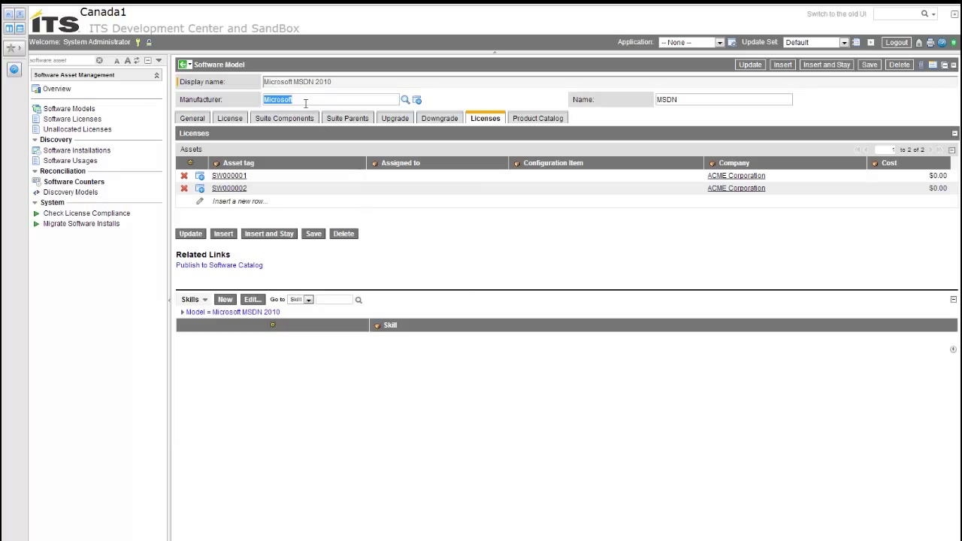
pyautogui.moveTo(320, 91)
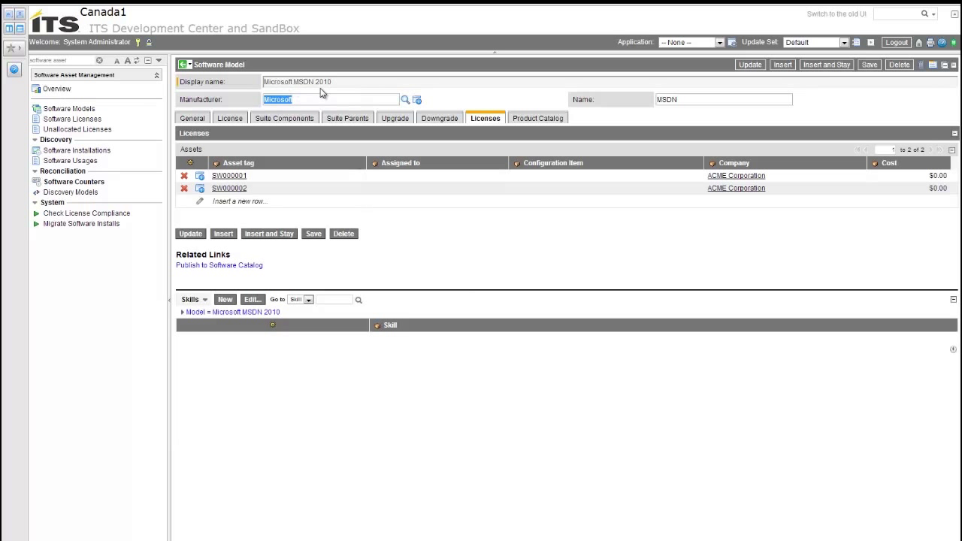
pyautogui.moveTo(344, 144)
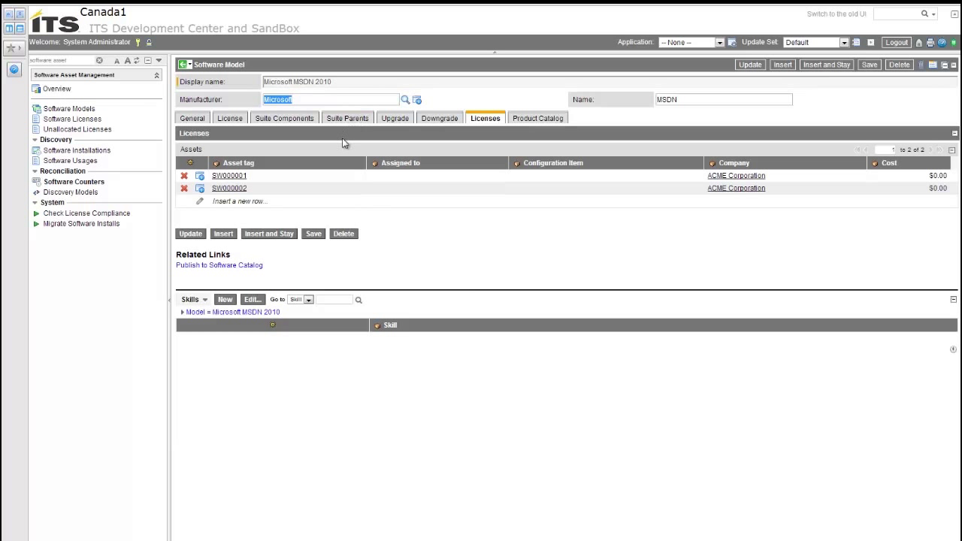
pyautogui.moveTo(93, 183)
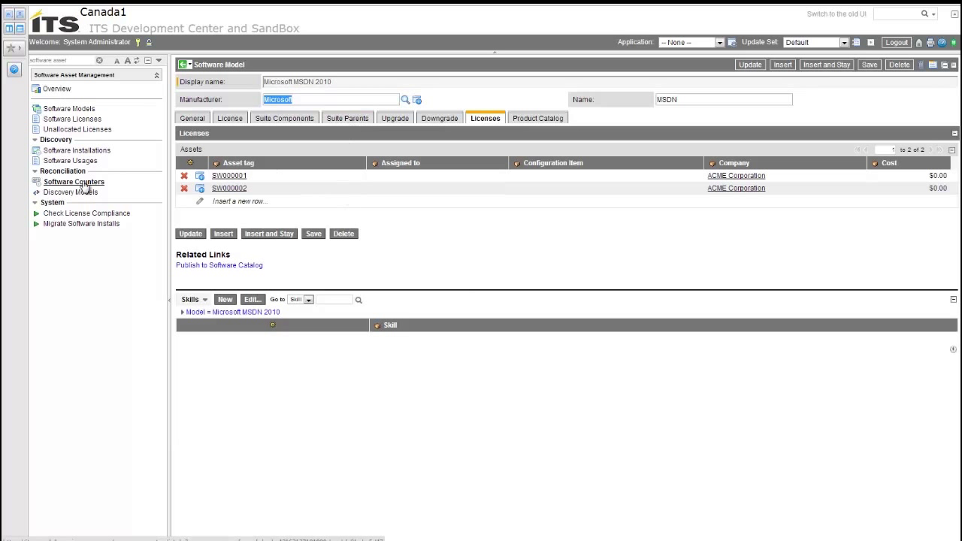
# - Change the MSDN counter's grouping from Company to Location and save
pyautogui.click(73, 182)
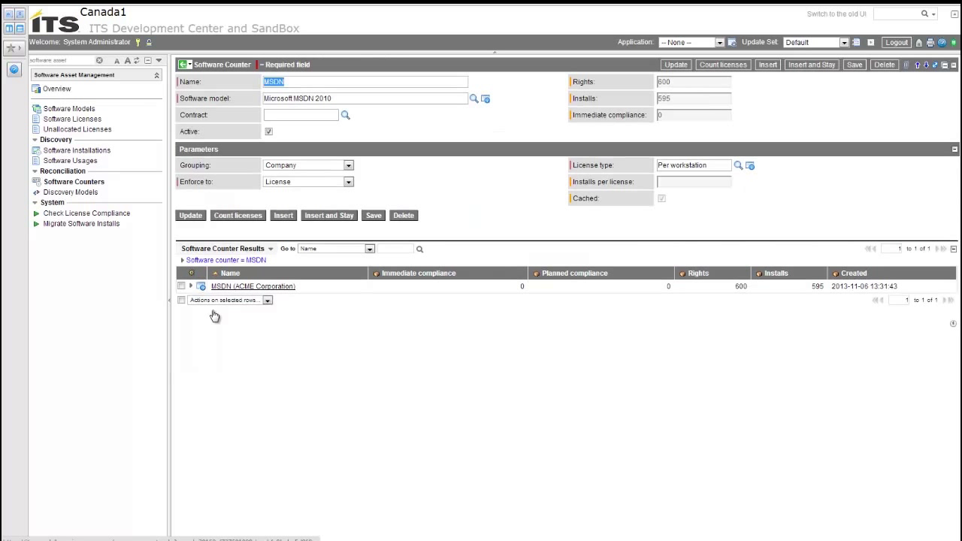
pyautogui.moveTo(211, 316)
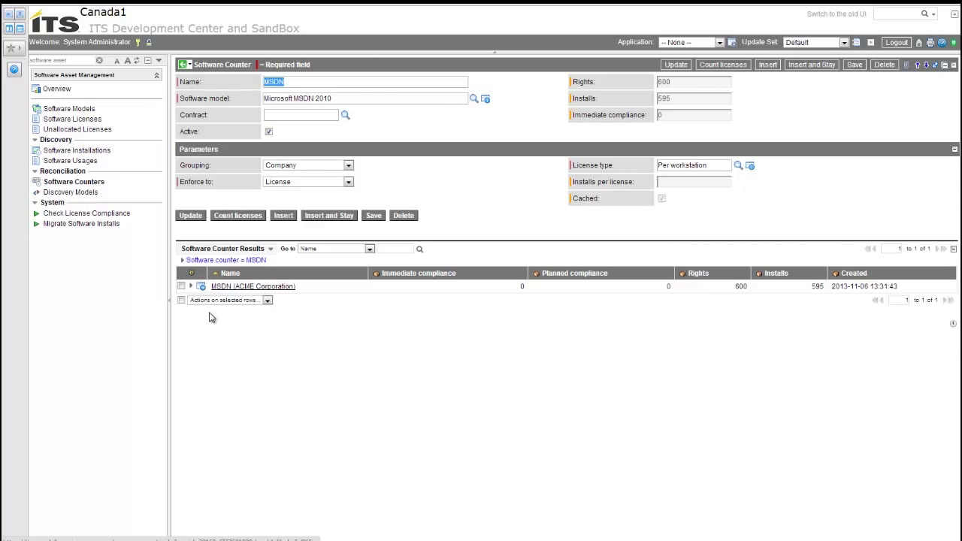
pyautogui.moveTo(311, 160)
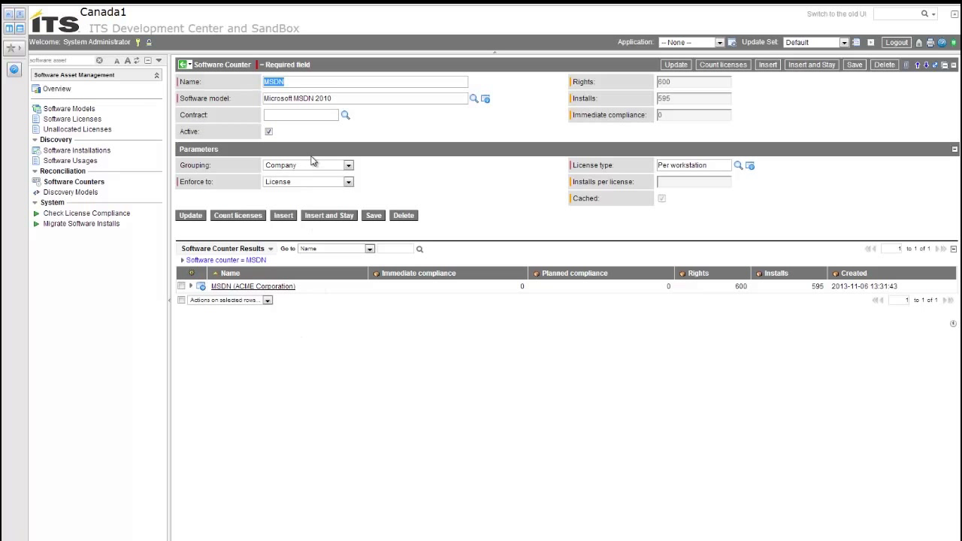
pyautogui.moveTo(336, 173)
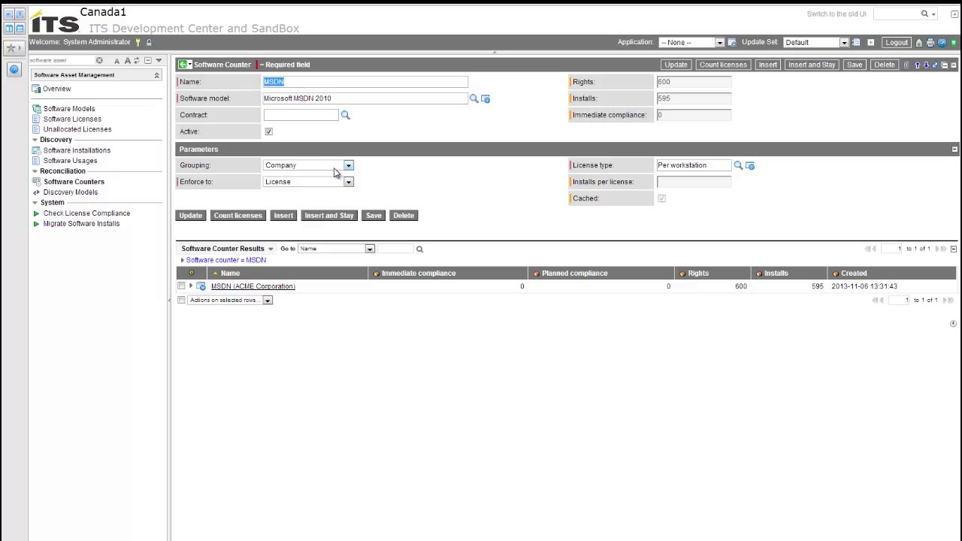
pyautogui.moveTo(328, 168)
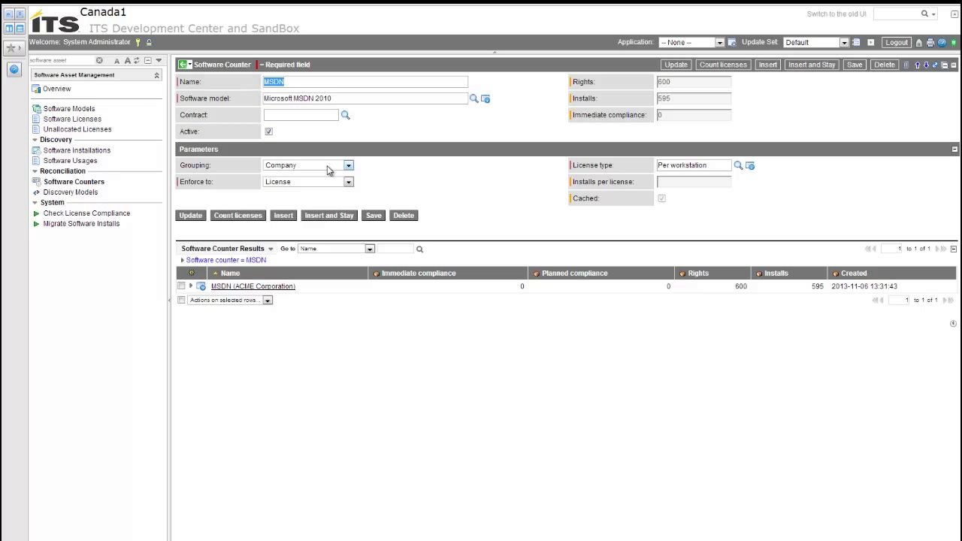
pyautogui.click(348, 165)
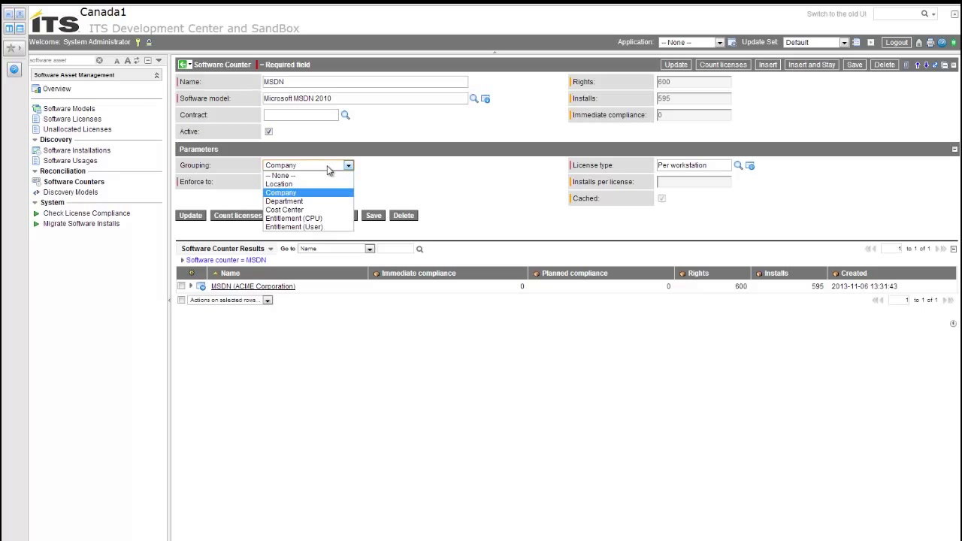
pyautogui.click(279, 184)
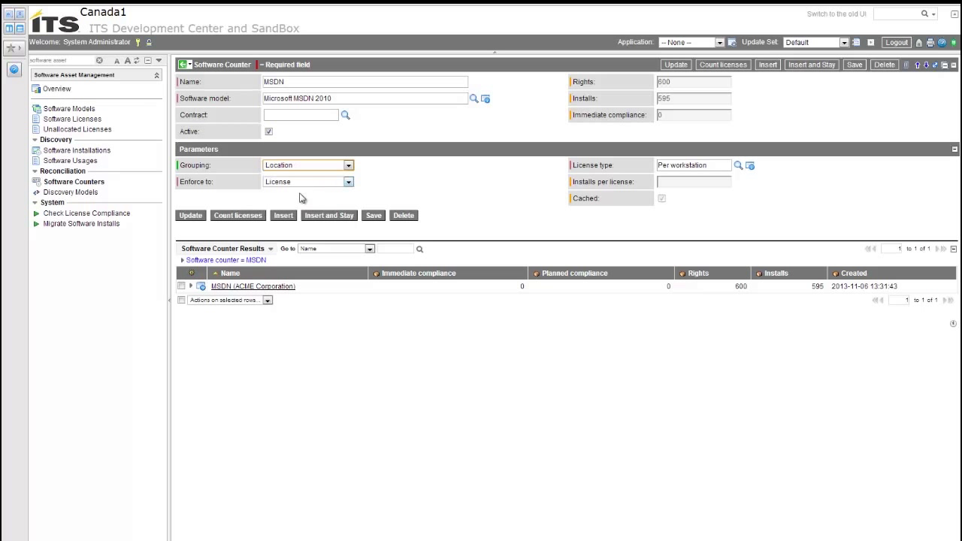
pyautogui.moveTo(373, 215)
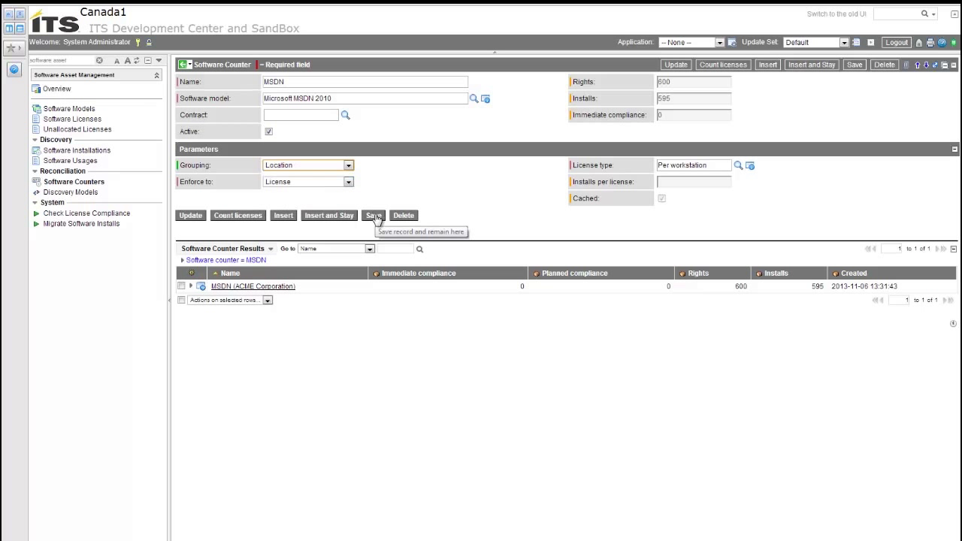
pyautogui.click(372, 215)
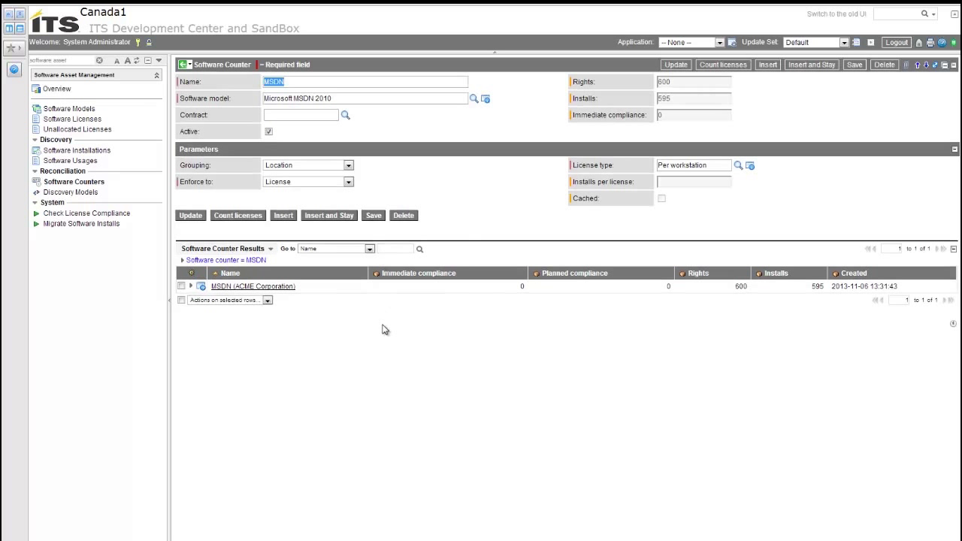
pyautogui.moveTo(400, 338)
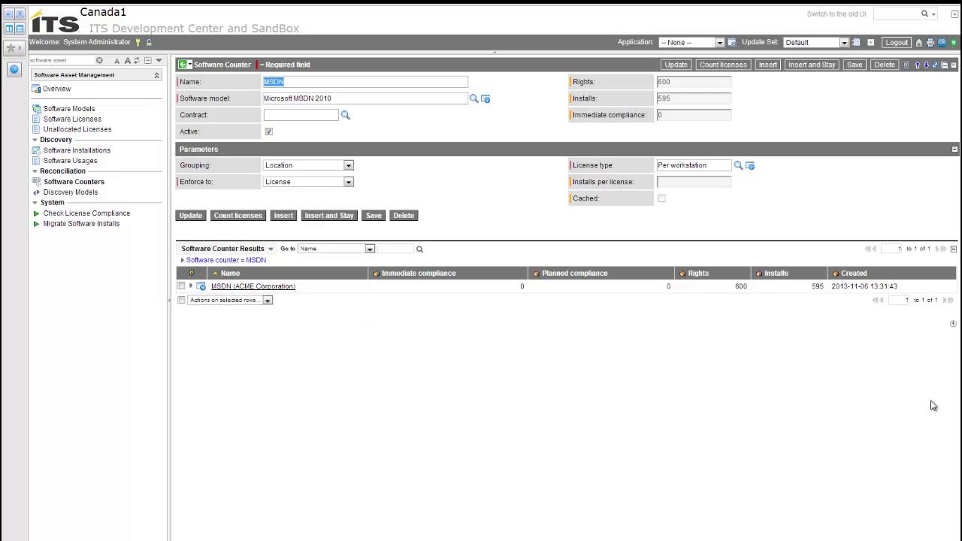
pyautogui.moveTo(753, 298)
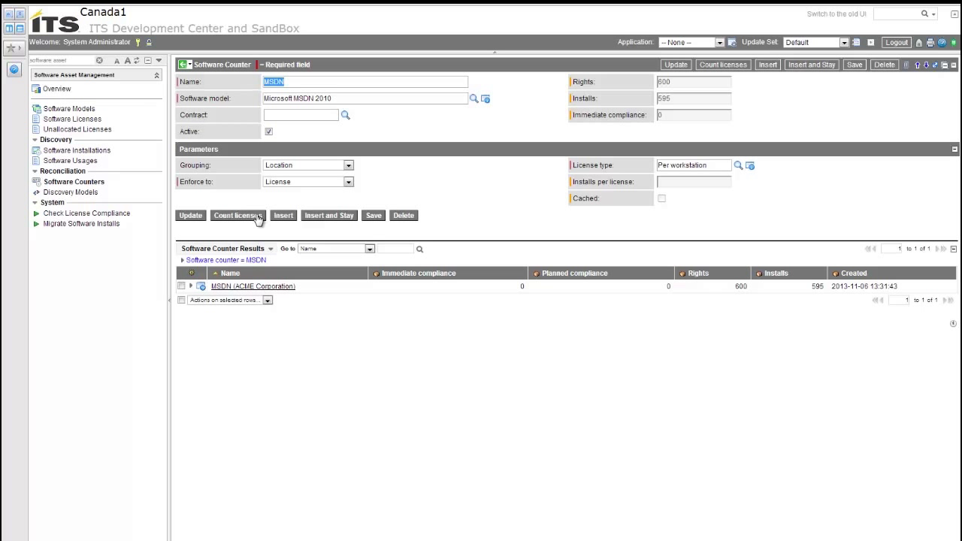
# - Recount MSDN licenses and expand the Americas (587 entitled in use) and Emea (600 not allocated) results
pyautogui.click(238, 215)
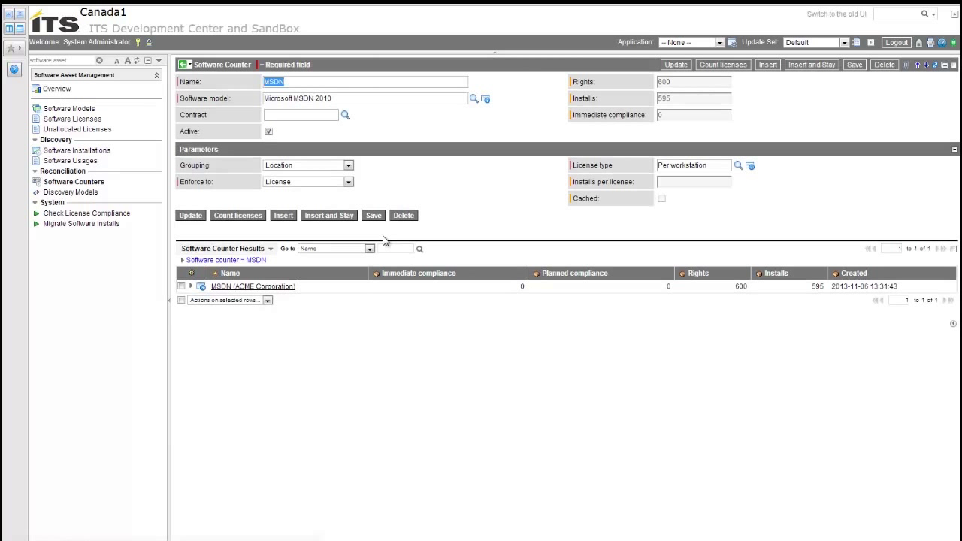
pyautogui.moveTo(651, 202)
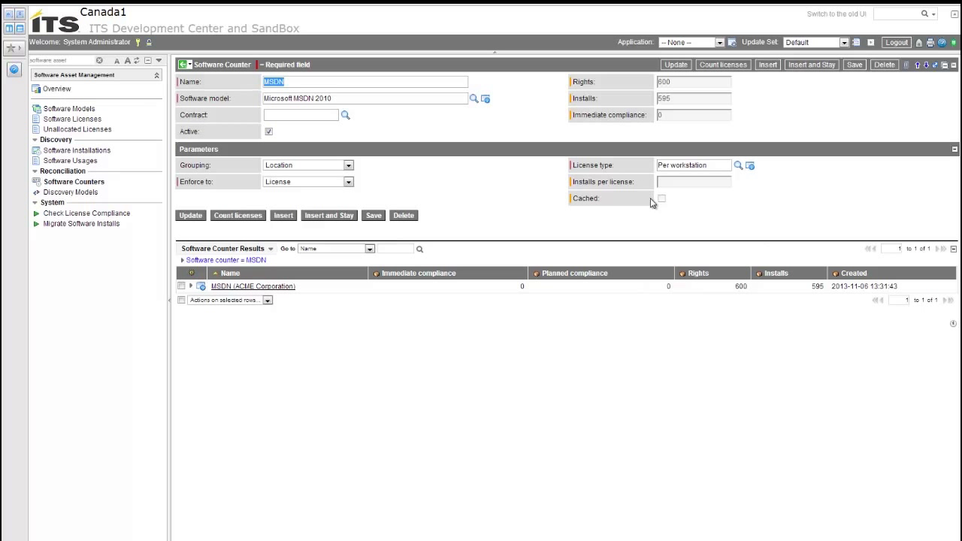
pyautogui.moveTo(669, 205)
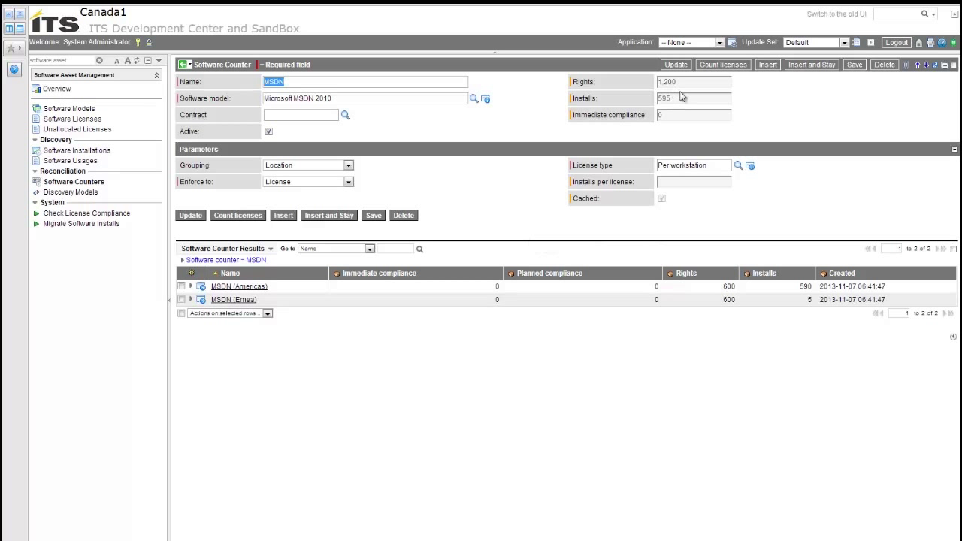
pyautogui.moveTo(295, 293)
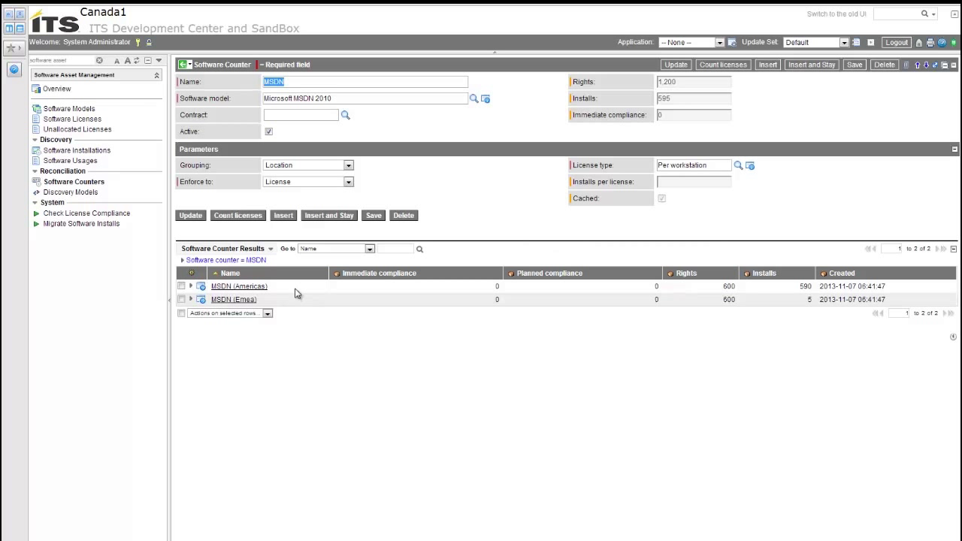
pyautogui.moveTo(297, 303)
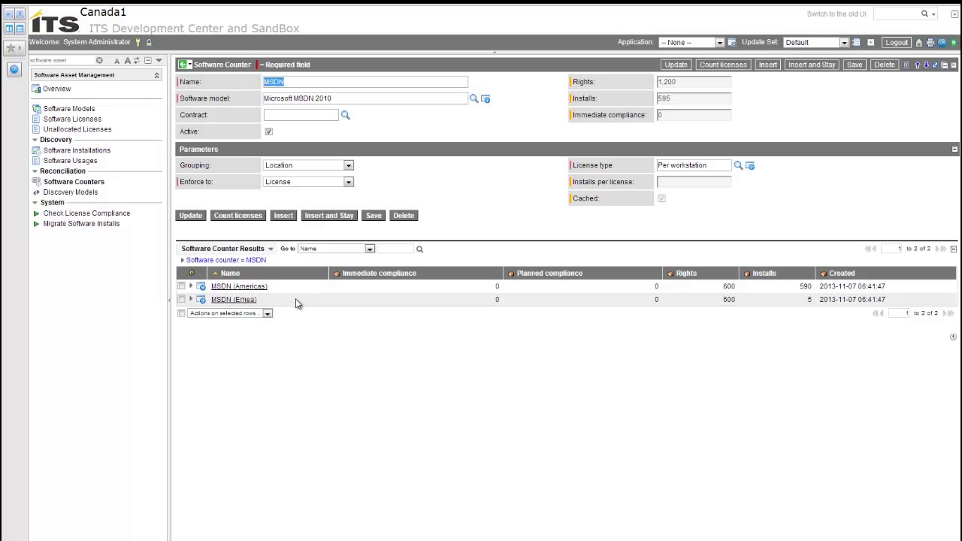
pyautogui.moveTo(284, 304)
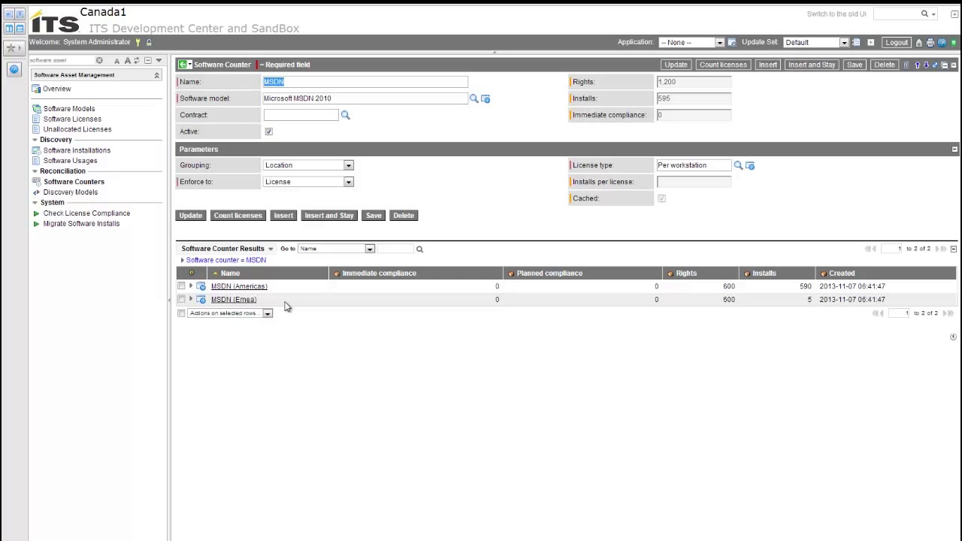
pyautogui.moveTo(205, 311)
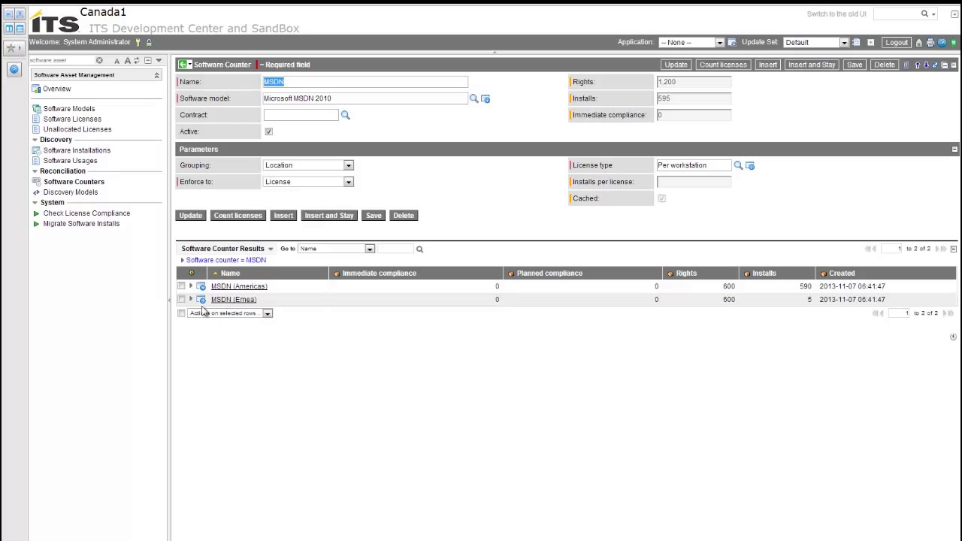
pyautogui.click(190, 285)
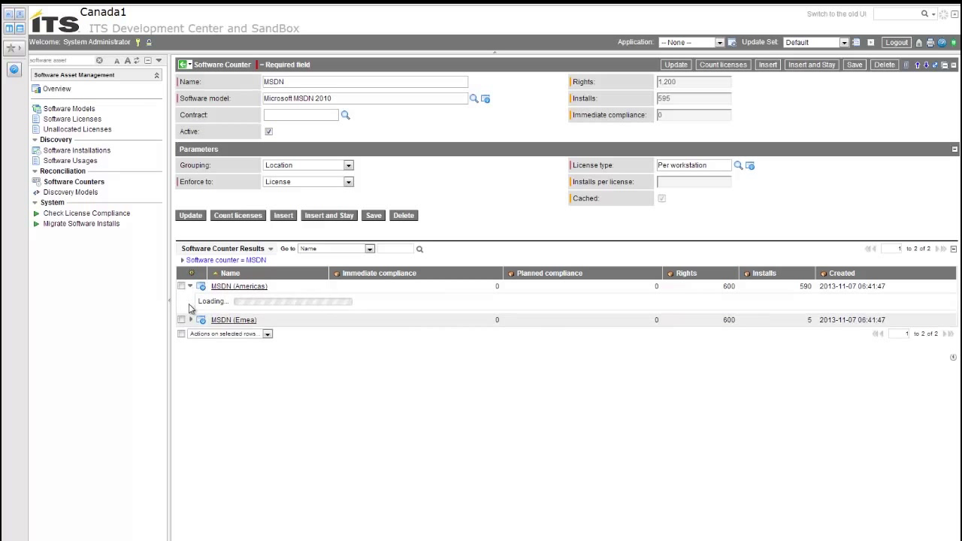
pyautogui.click(191, 286)
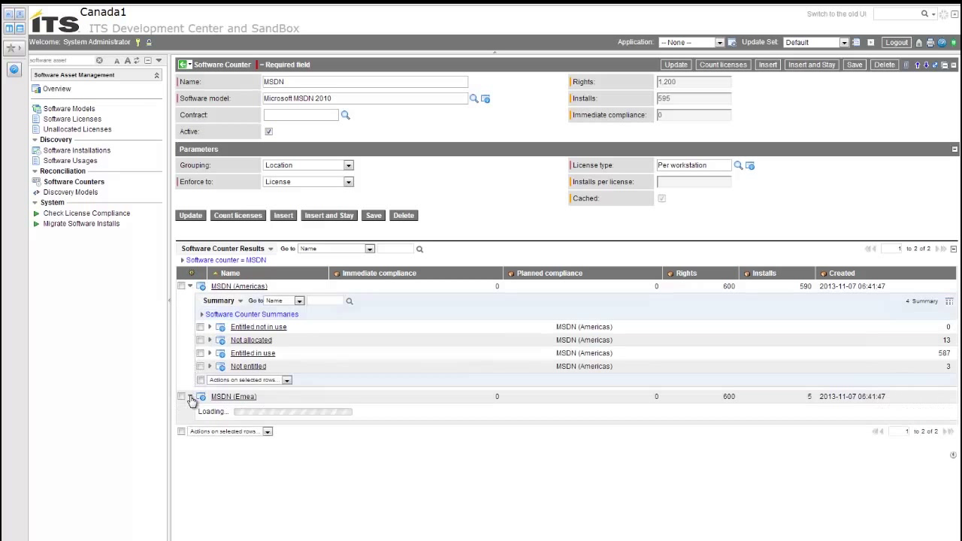
pyautogui.click(192, 396)
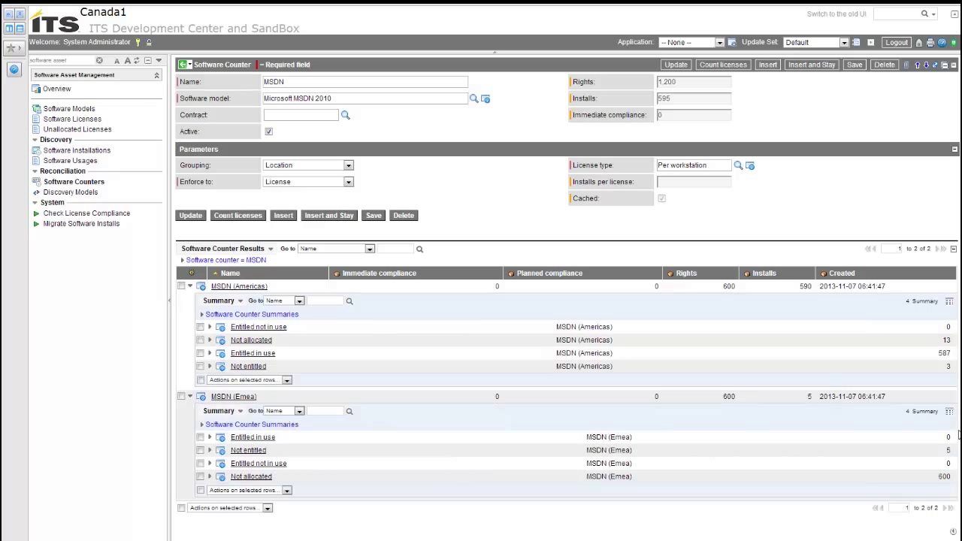
pyautogui.moveTo(958, 434)
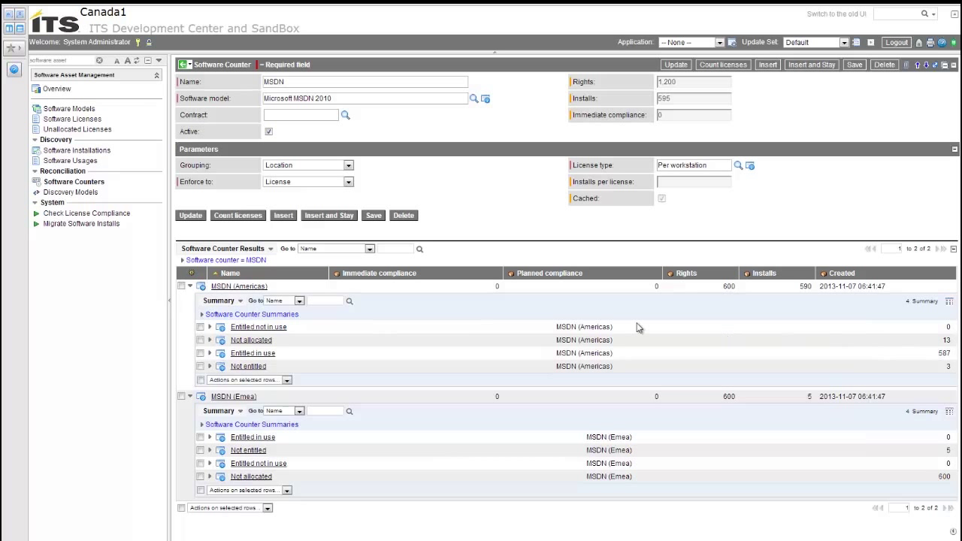
pyautogui.moveTo(417, 314)
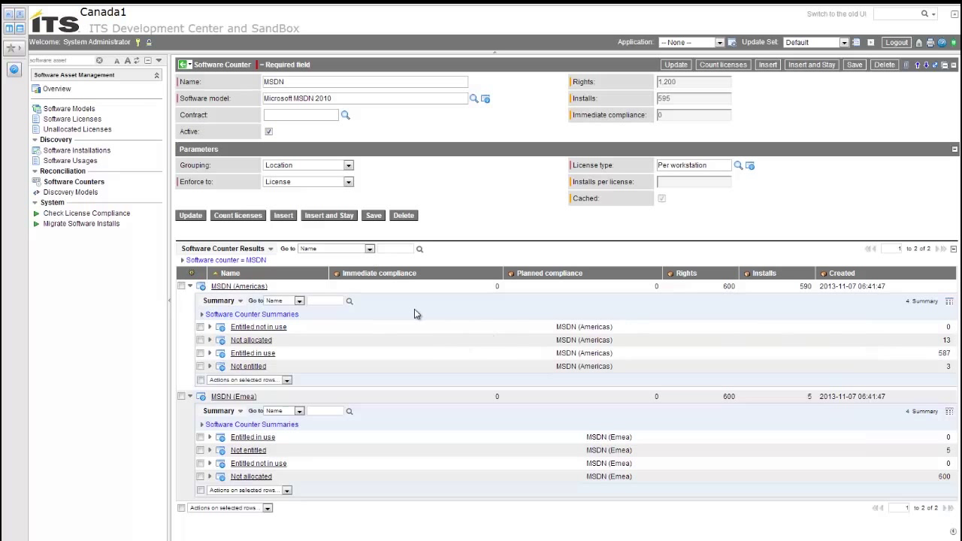
pyautogui.moveTo(431, 434)
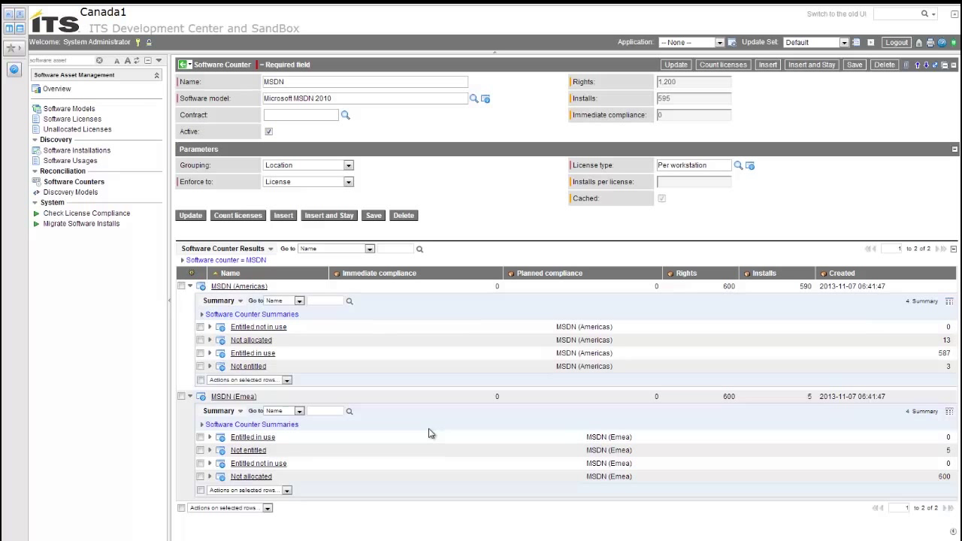
pyautogui.moveTo(404, 439)
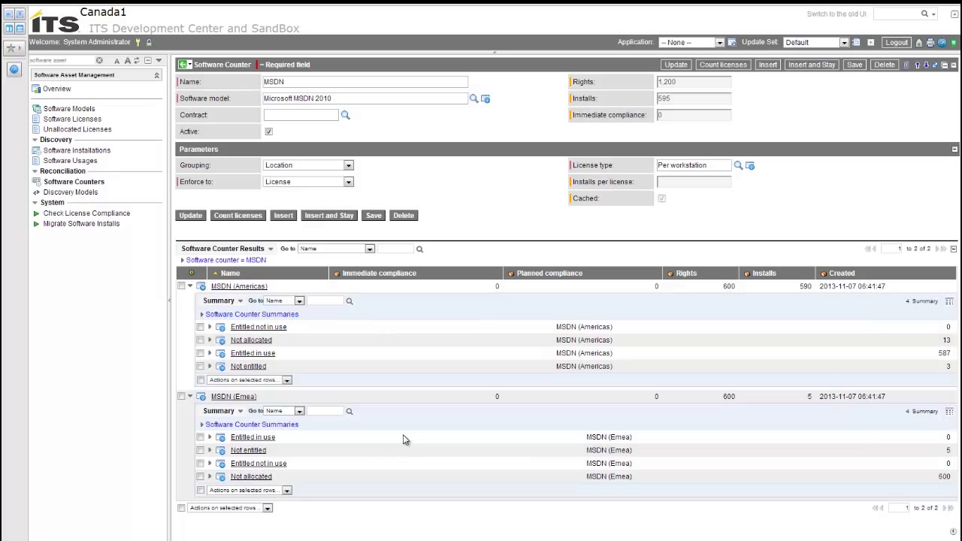
pyautogui.moveTo(390, 440)
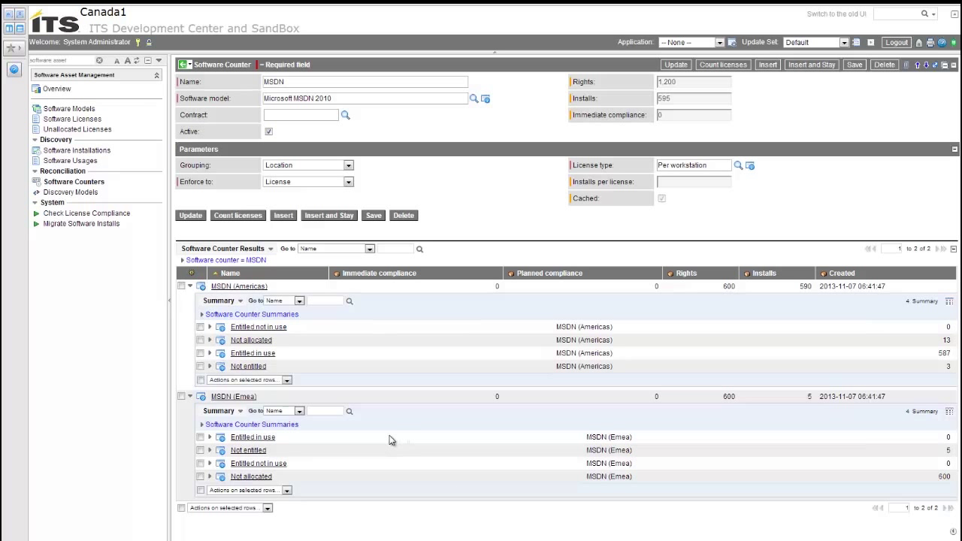
pyautogui.moveTo(388, 442)
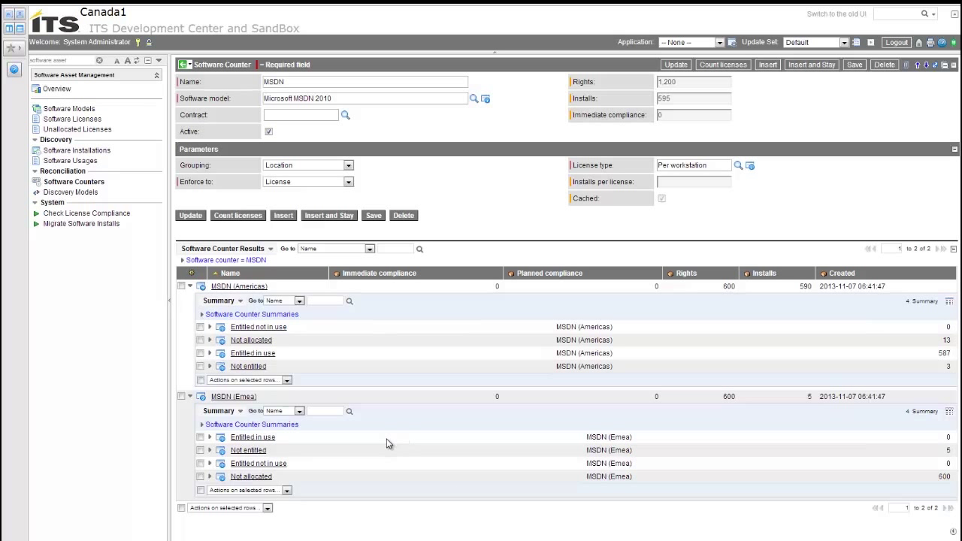
pyautogui.moveTo(127, 158)
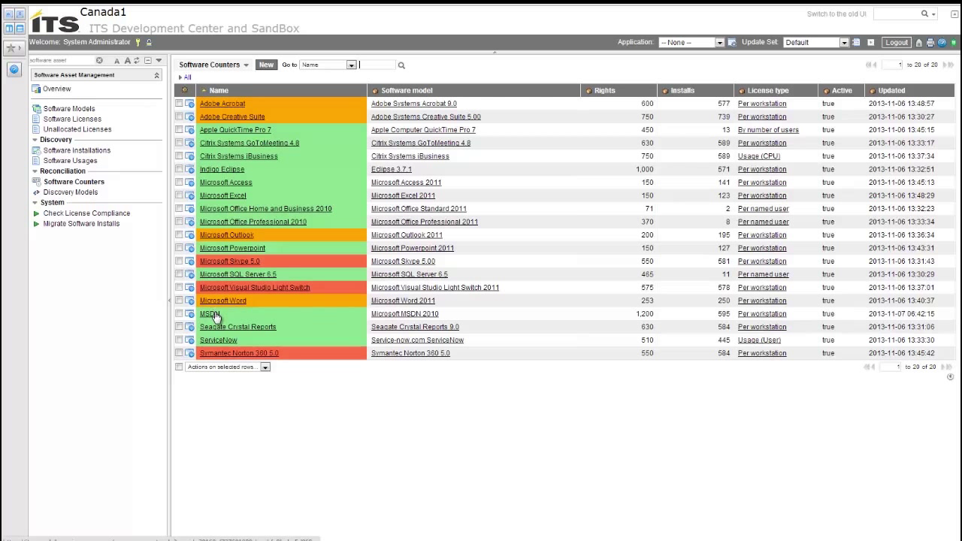
# - Reopen the MSDN counter record from the Software Counters list
pyautogui.click(212, 313)
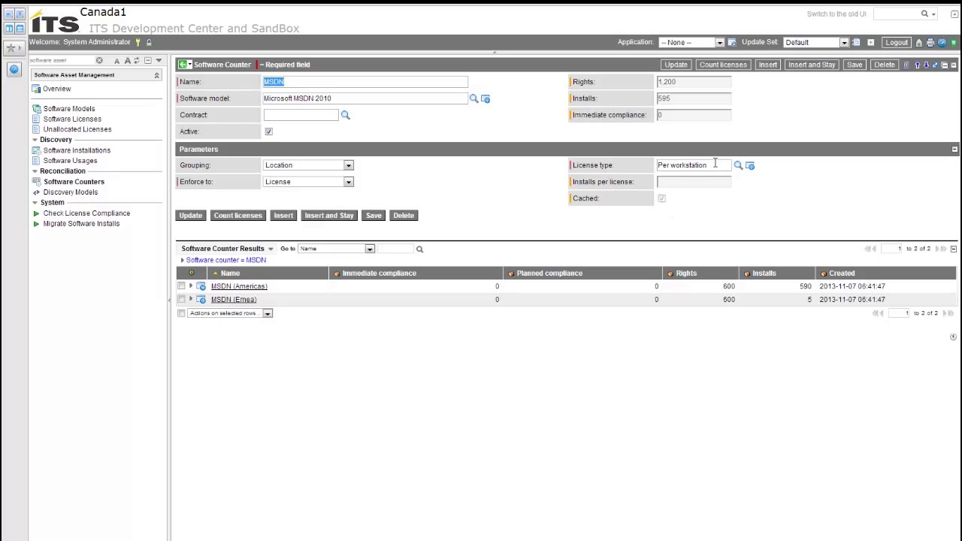
pyautogui.moveTo(738, 165)
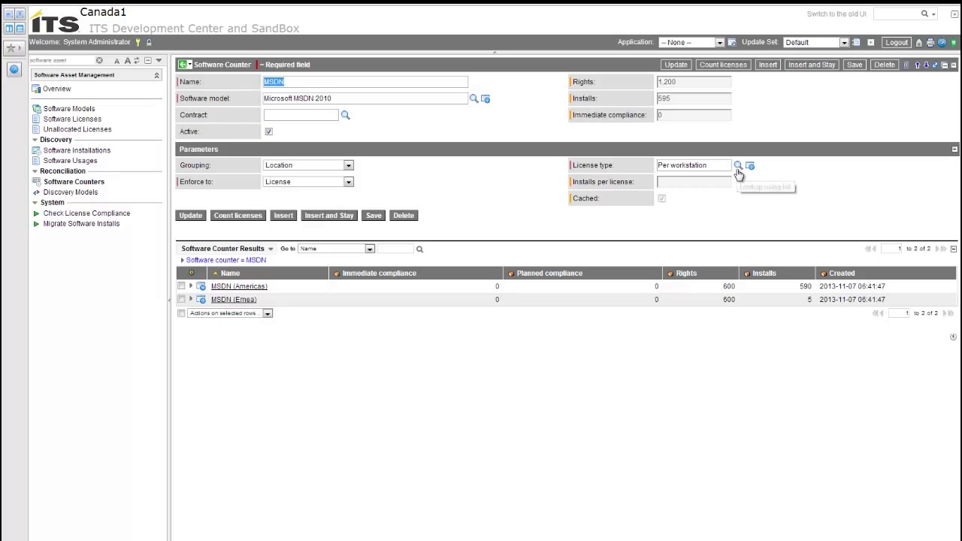
pyautogui.moveTo(737, 164)
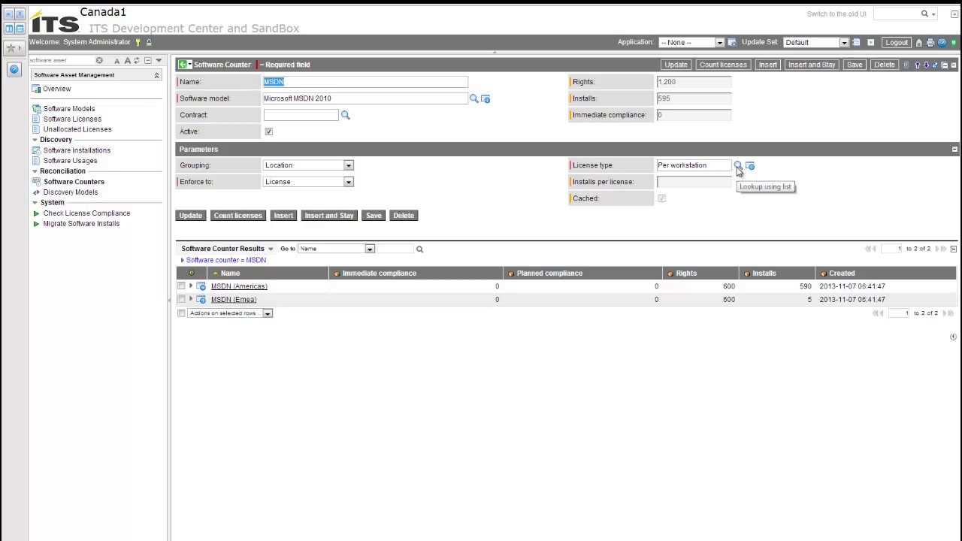
# - Set the MSDN counter's license type to 'By number of CPUs' using the lookup
pyautogui.click(738, 165)
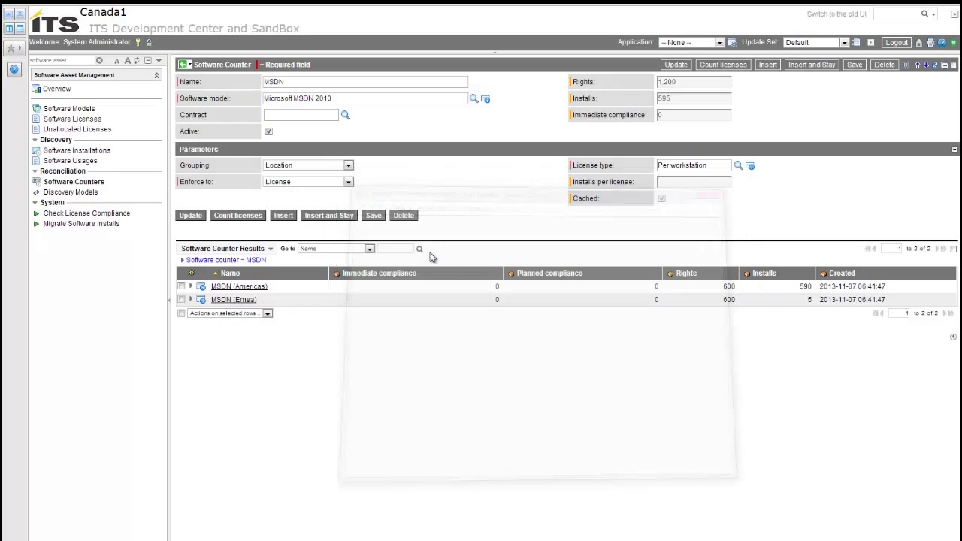
pyautogui.click(692, 164)
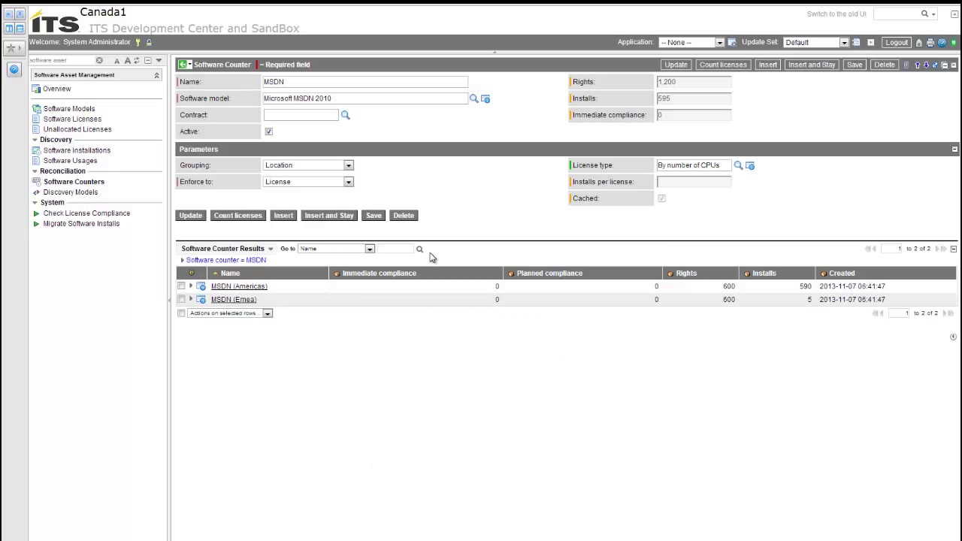
pyautogui.moveTo(368, 229)
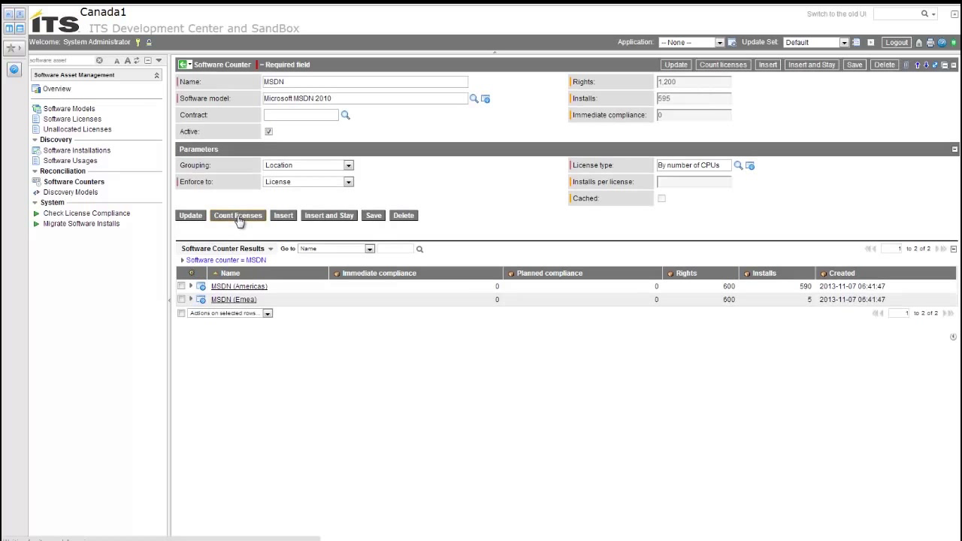
# - Run Count licenses on the MSDN counter under By number of CPUs licensing
pyautogui.click(237, 215)
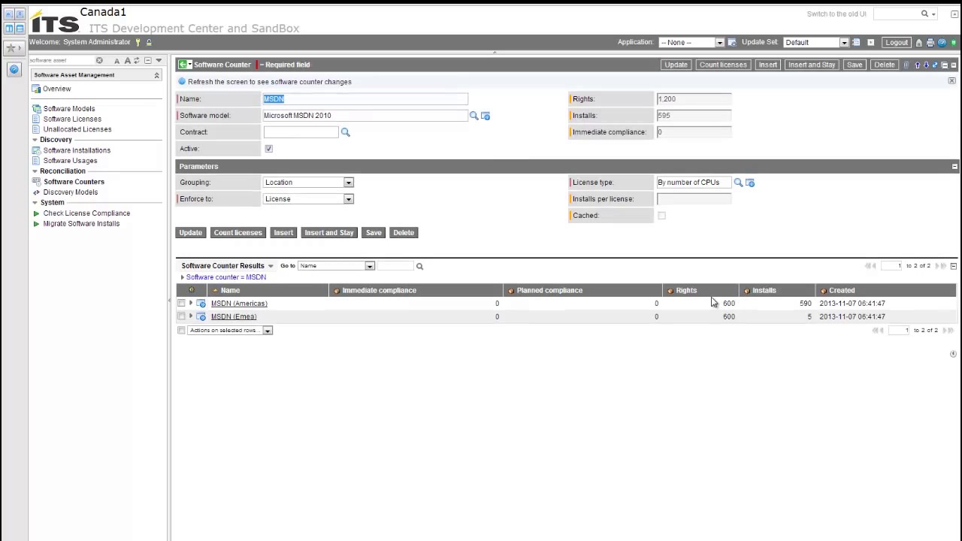
pyautogui.moveTo(791, 327)
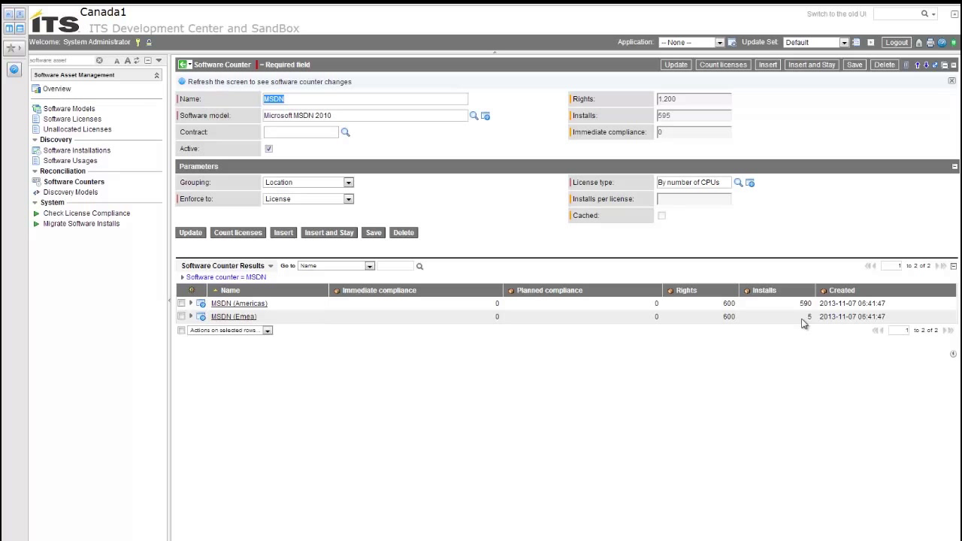
pyautogui.moveTo(329, 229)
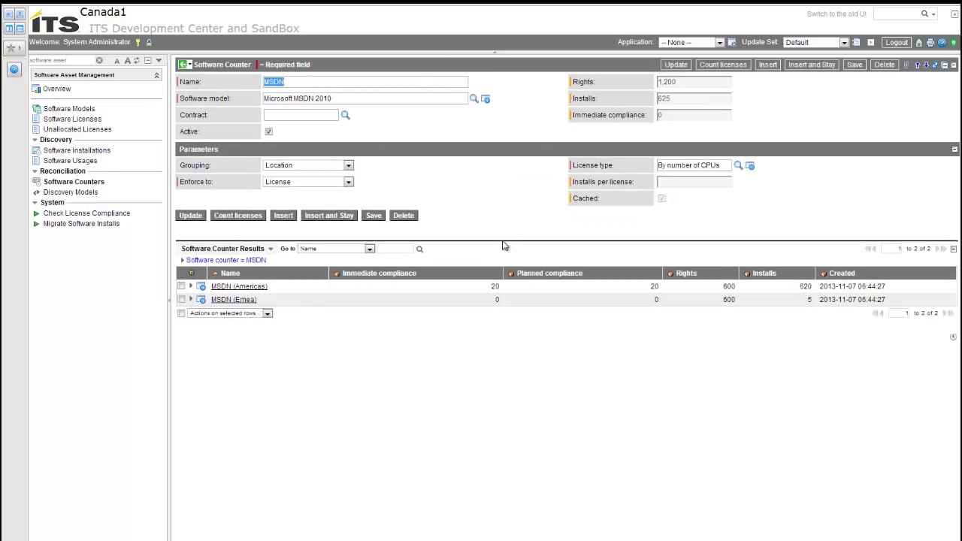
pyautogui.moveTo(807, 361)
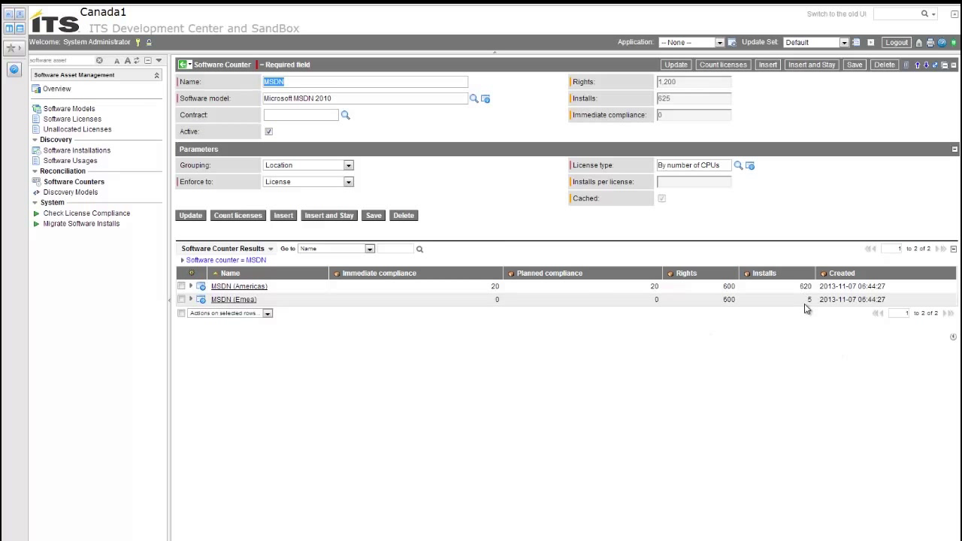
pyautogui.moveTo(807, 297)
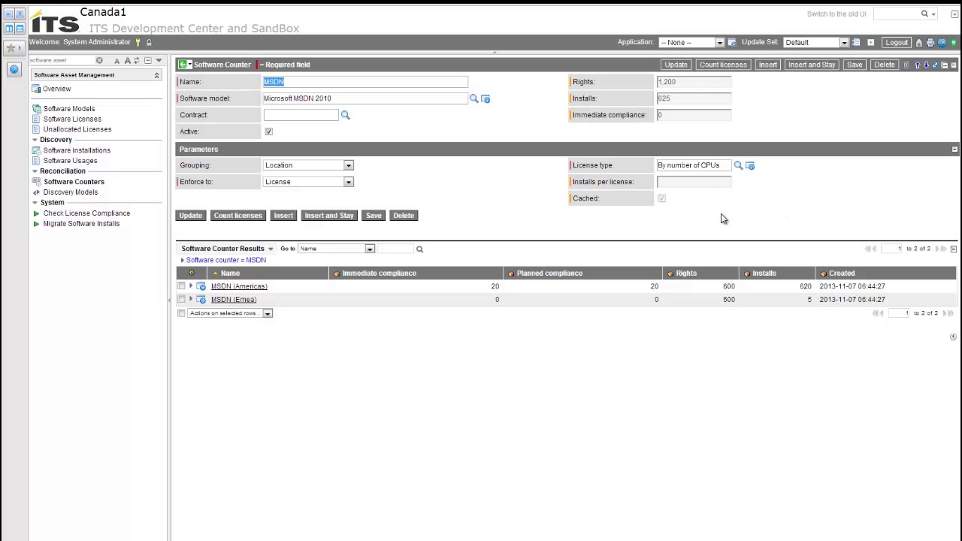
pyautogui.moveTo(718, 220)
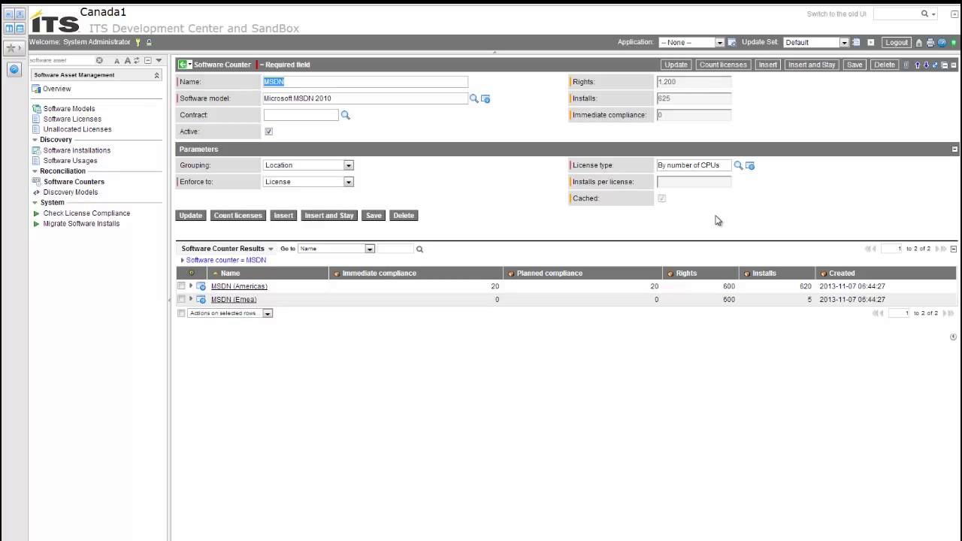
pyautogui.moveTo(372, 239)
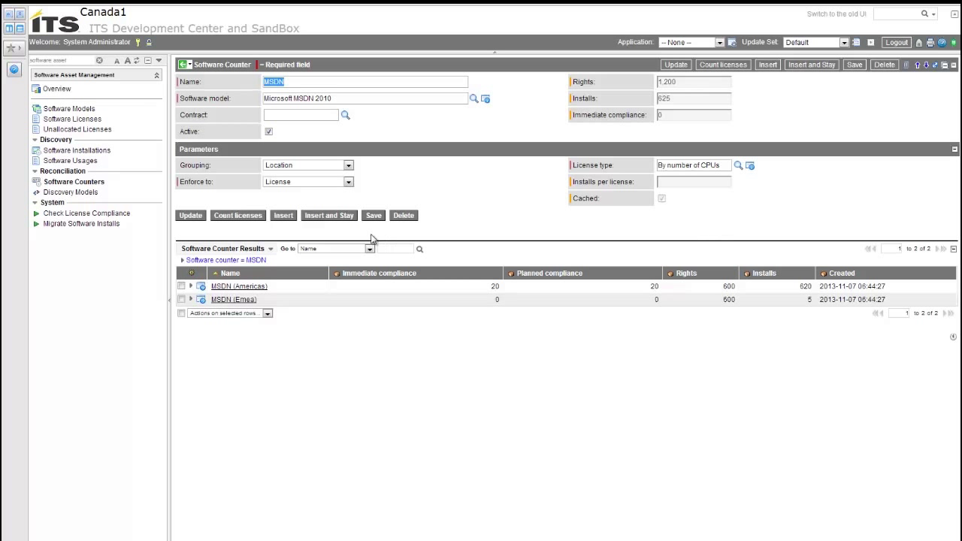
# - Expand MSDN (Americas) and open its Entitled in use summary (587 details, valuation 617)
pyautogui.click(190, 286)
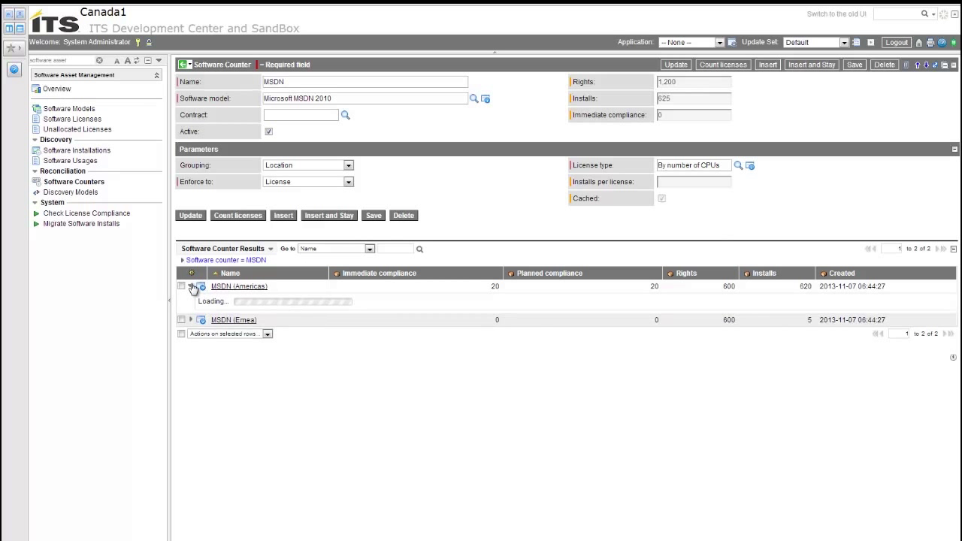
pyautogui.click(190, 287)
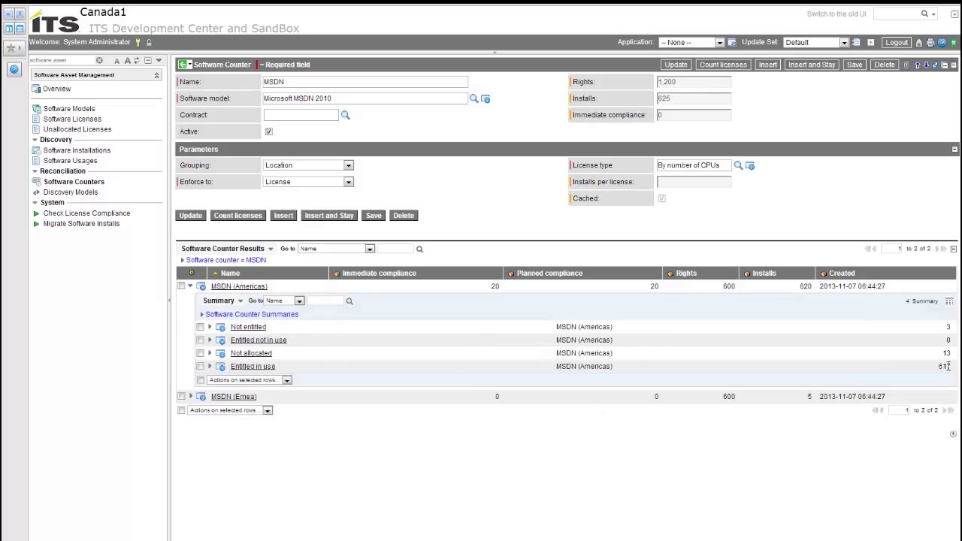
pyautogui.doubleClick(944, 366)
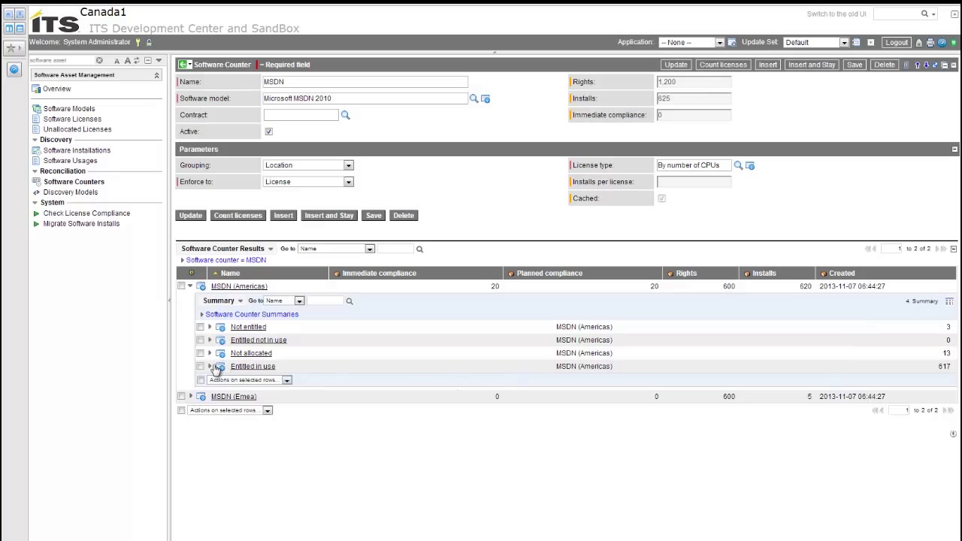
pyautogui.click(210, 366)
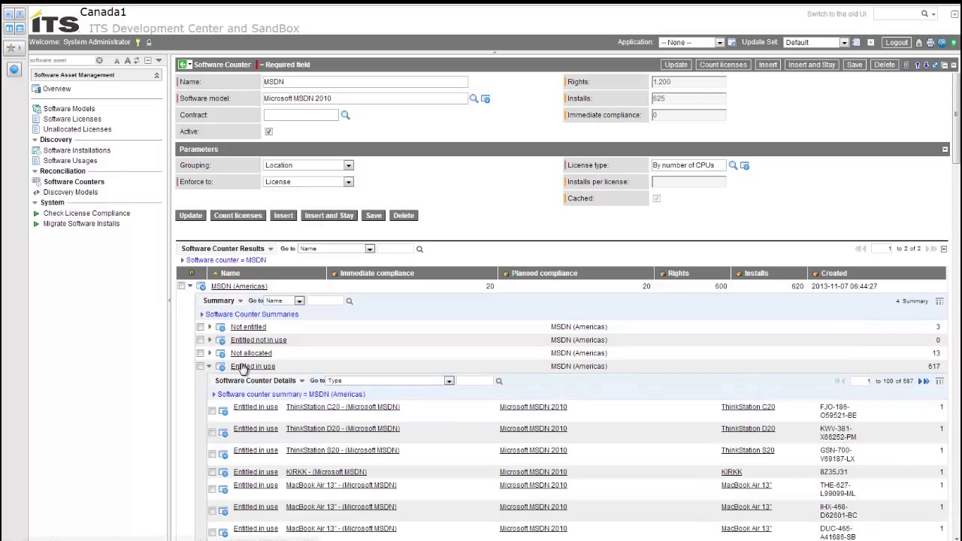
pyautogui.click(253, 366)
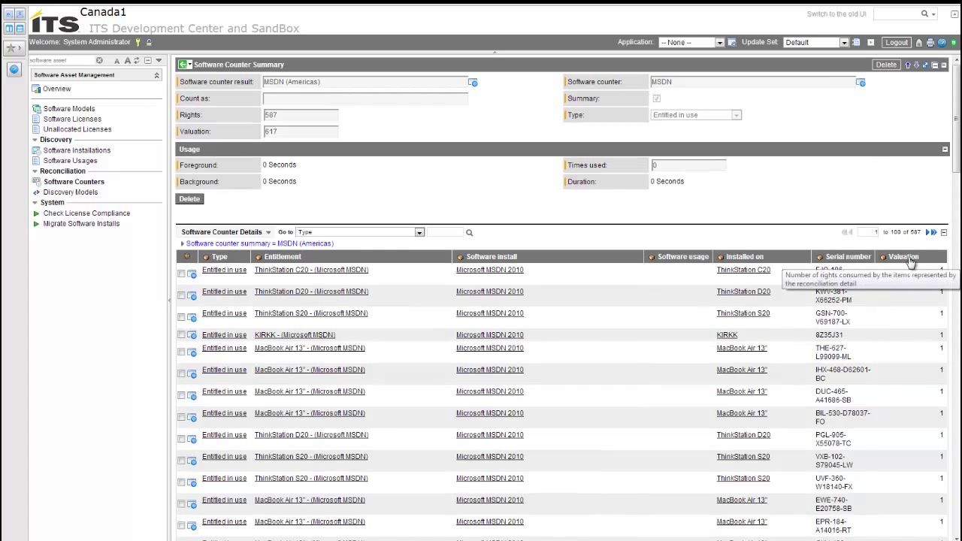
# - Sort entitlement details by valuation descending and open BACKUP2, a Dell XPS 15 with 8 CPUs
pyautogui.click(903, 256)
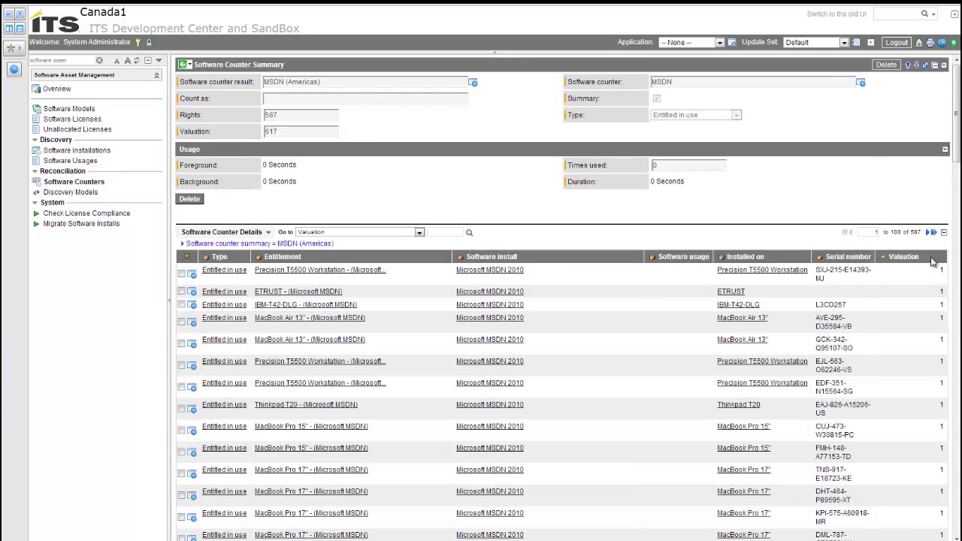
pyautogui.moveTo(902, 256)
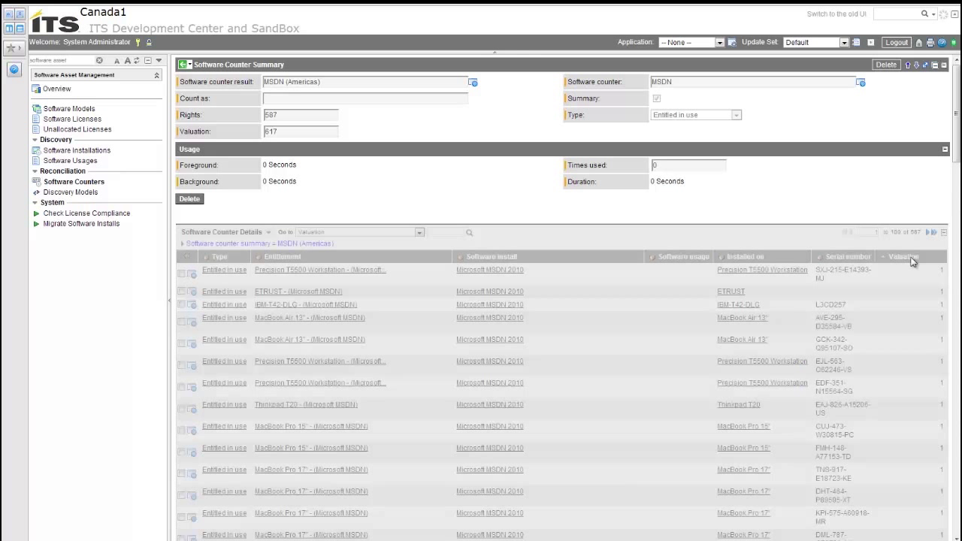
pyautogui.click(903, 256)
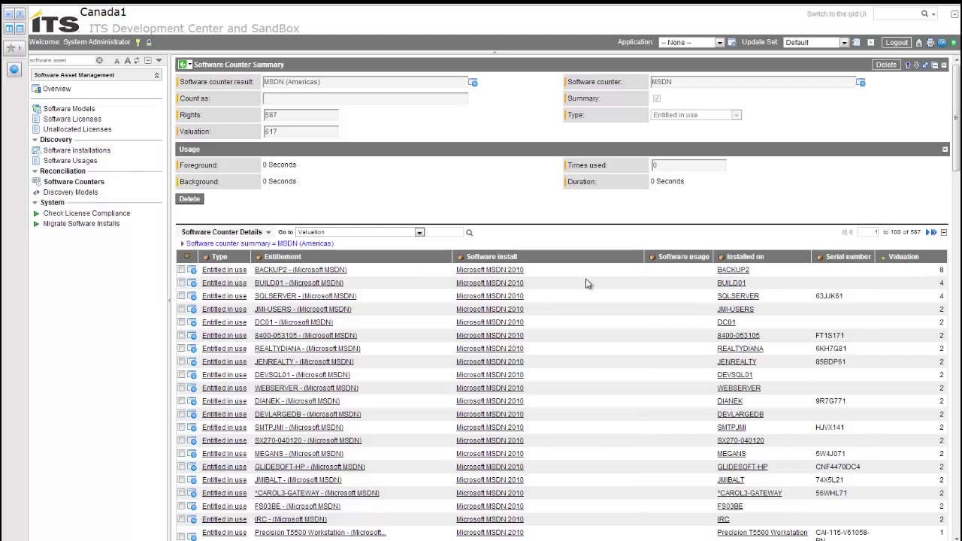
pyautogui.moveTo(749, 264)
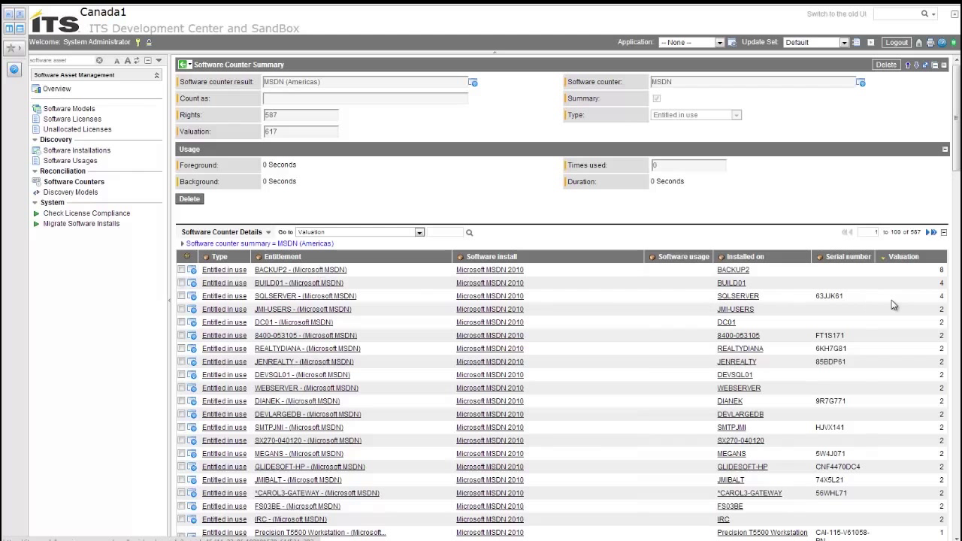
pyautogui.moveTo(947, 296)
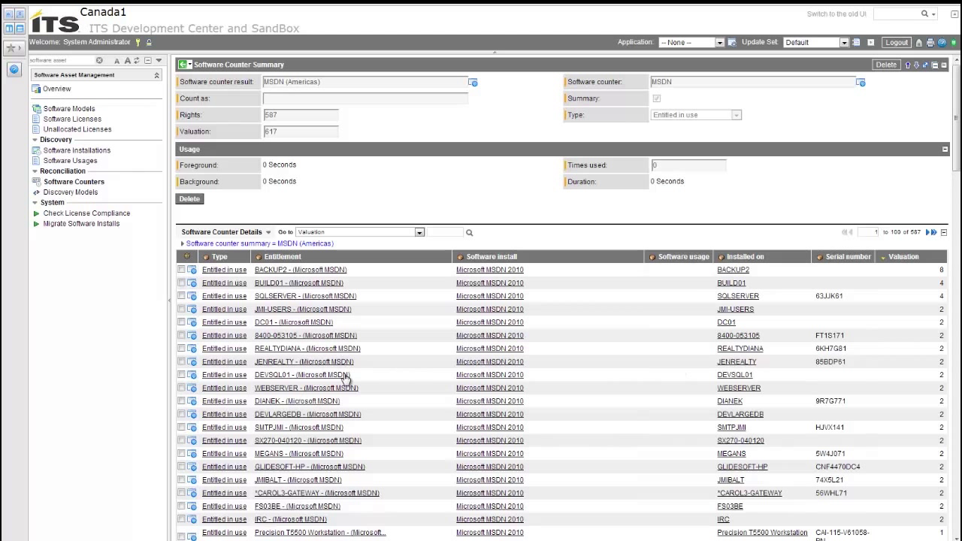
pyautogui.moveTo(398, 507)
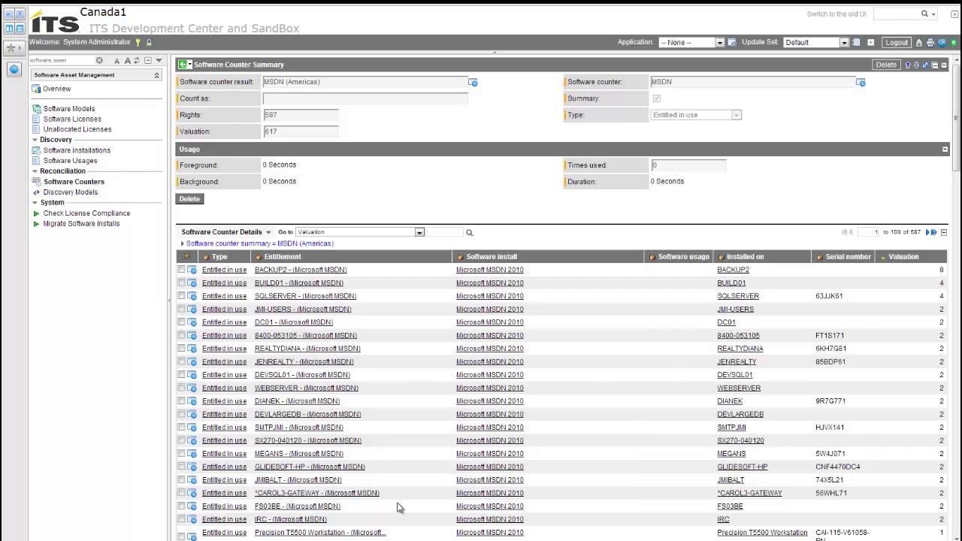
pyautogui.moveTo(740, 275)
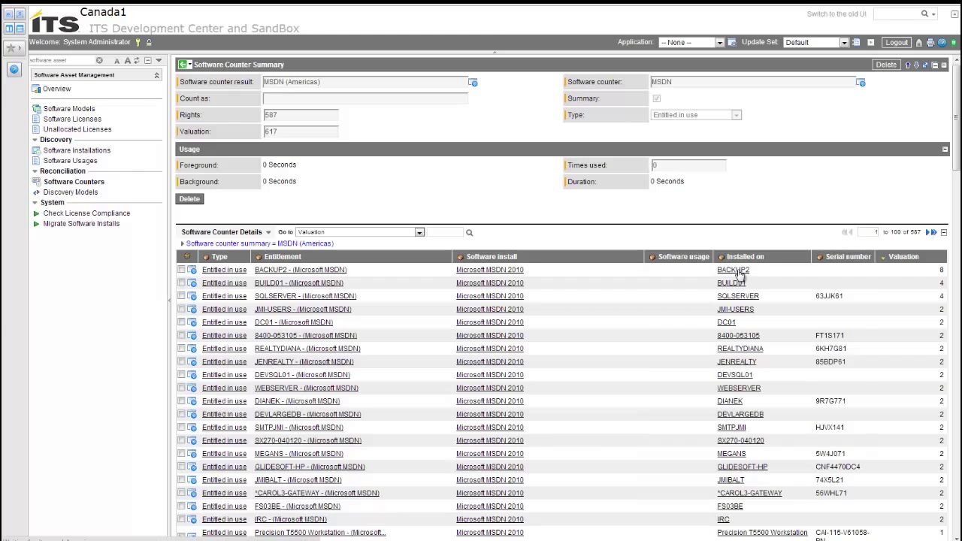
pyautogui.click(732, 269)
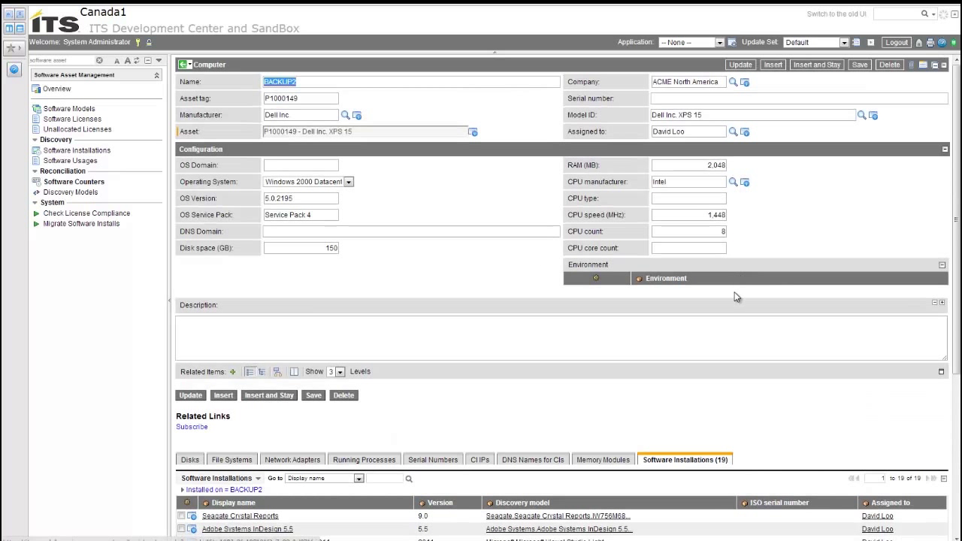